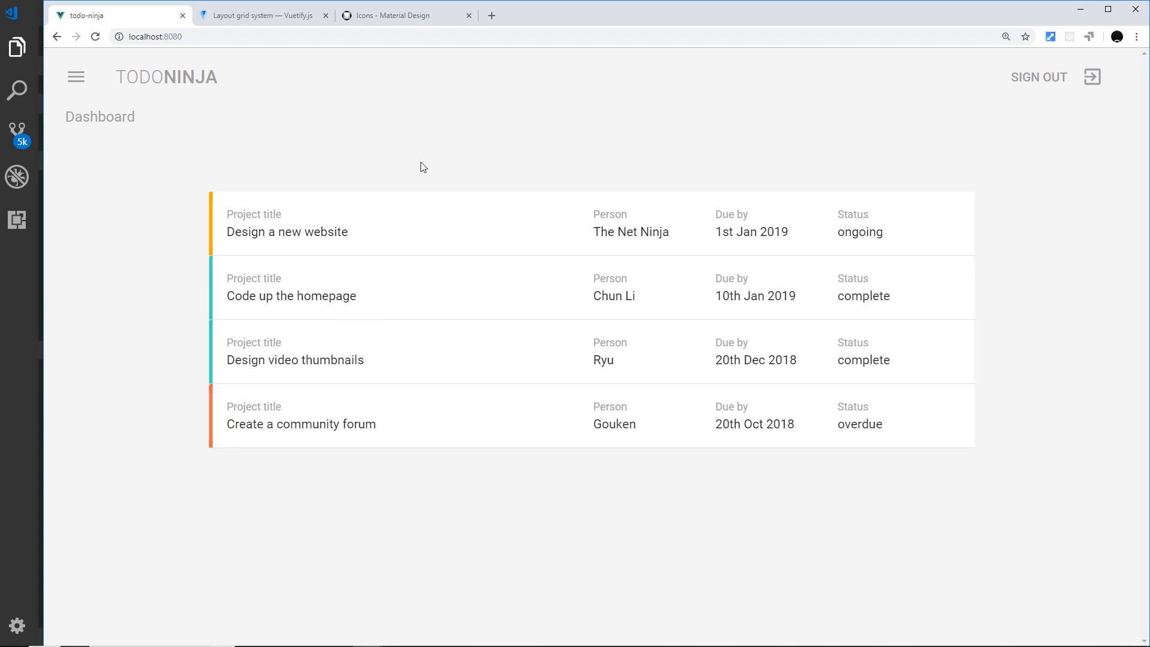
mouse_move(448, 177)
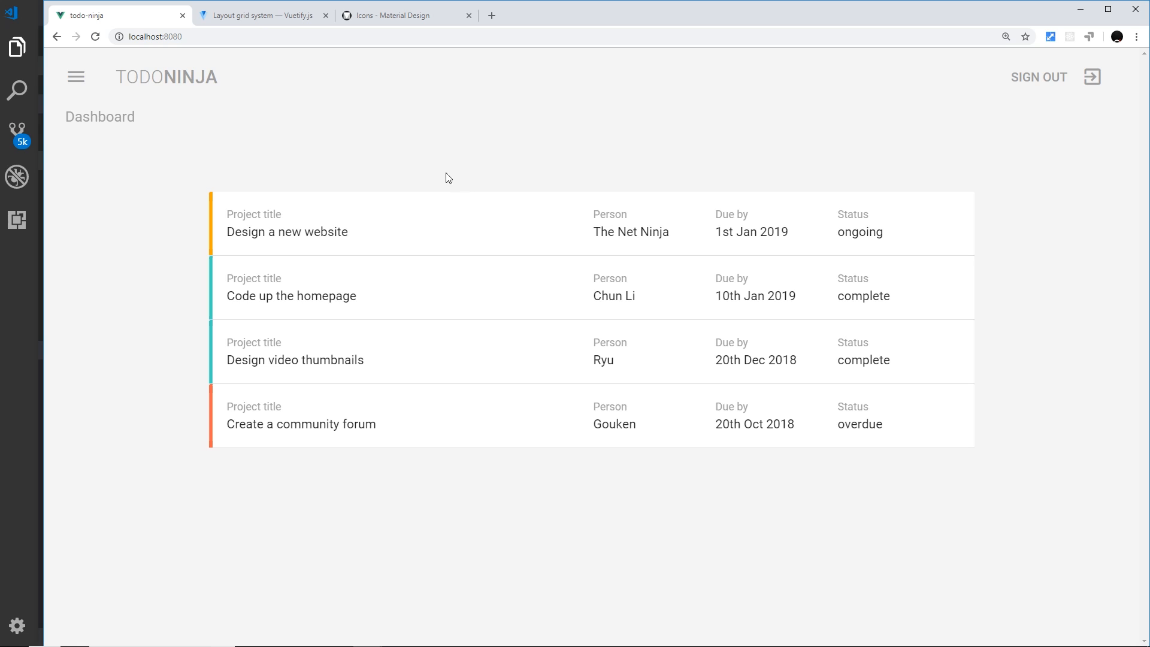
mouse_move(890, 300)
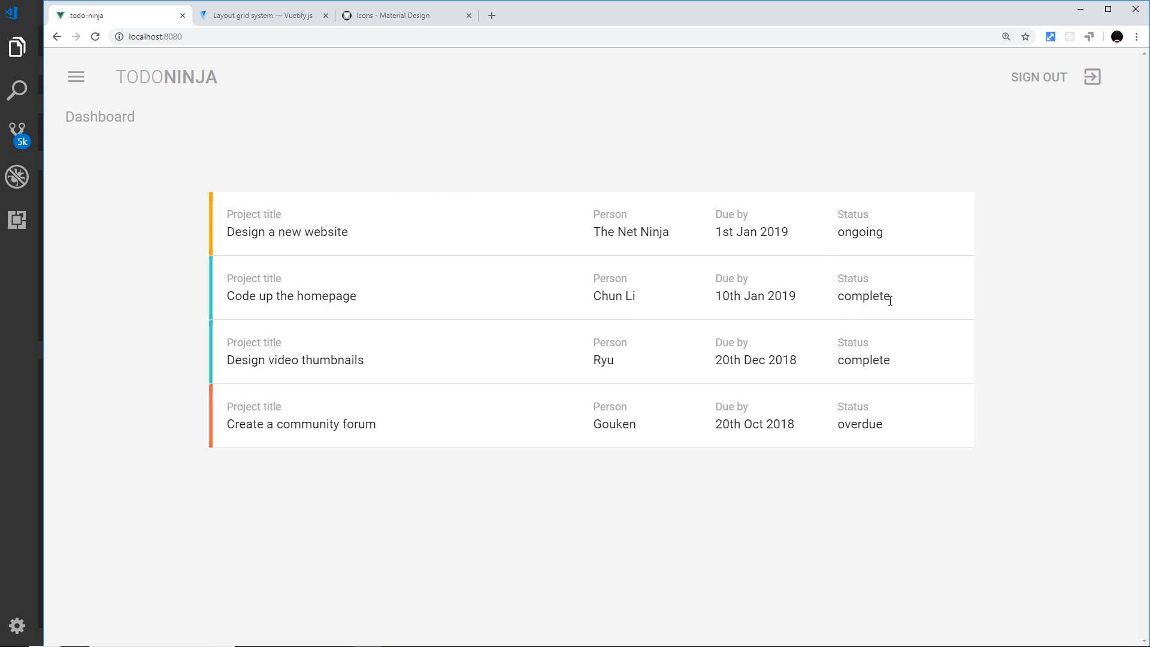
Step: Check the complete and ongoing status texts, then search Vuetify docs for 'chip' to reach the Chip page
double_click(864, 360)
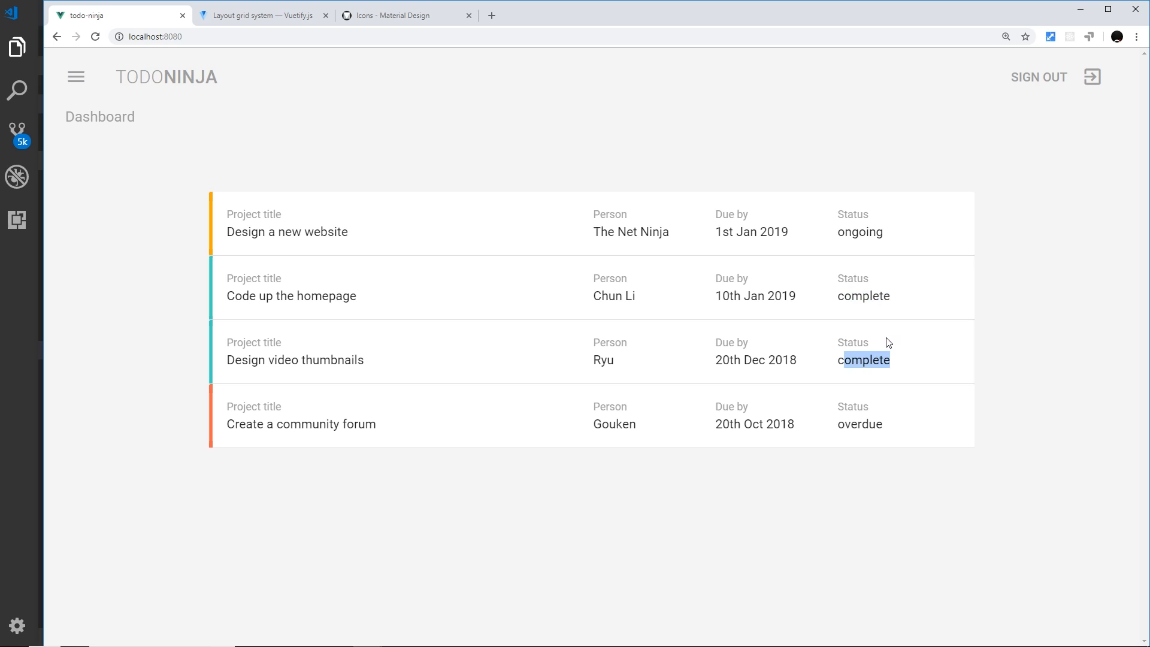
mouse_move(887, 237)
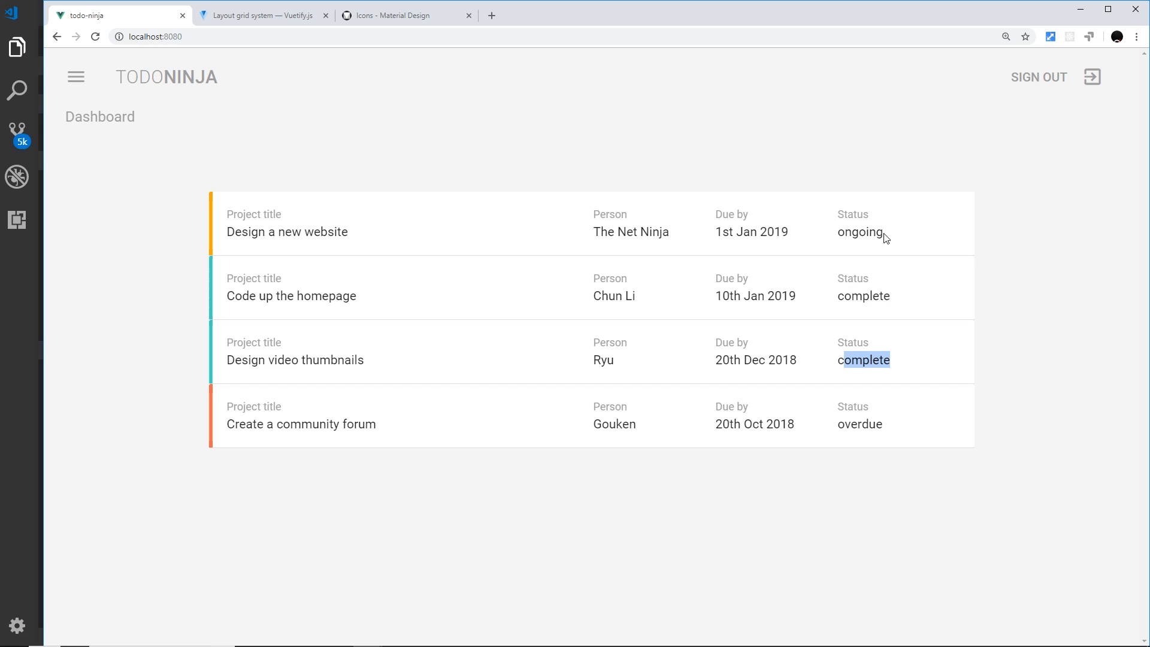
double_click(859, 231)
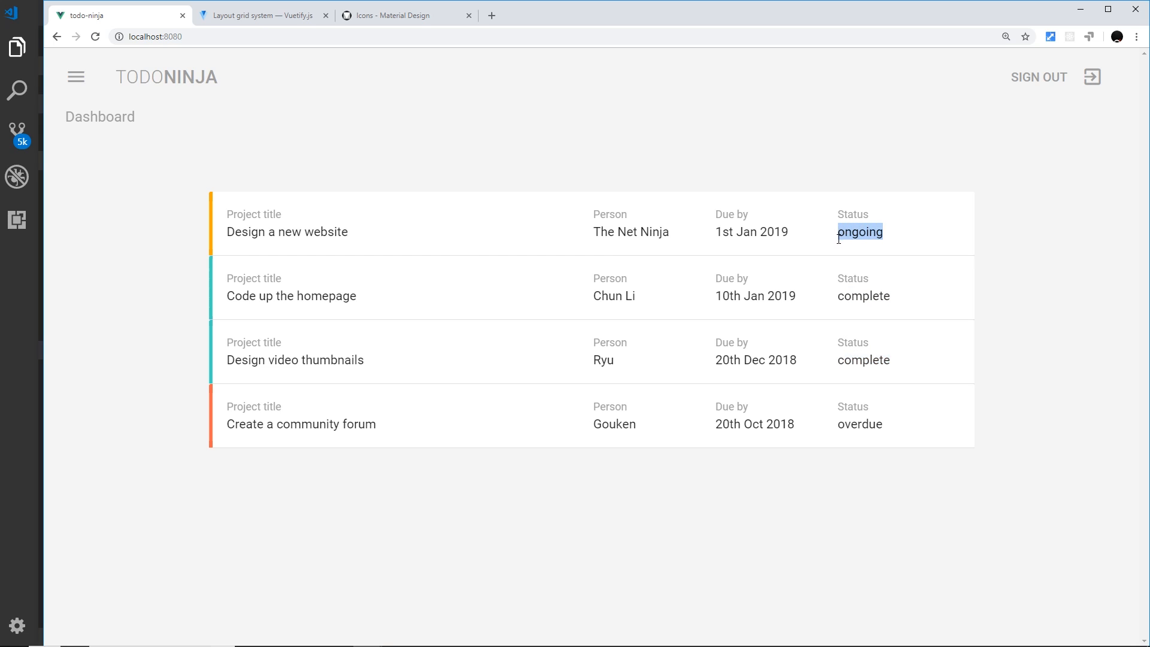
mouse_move(838, 244)
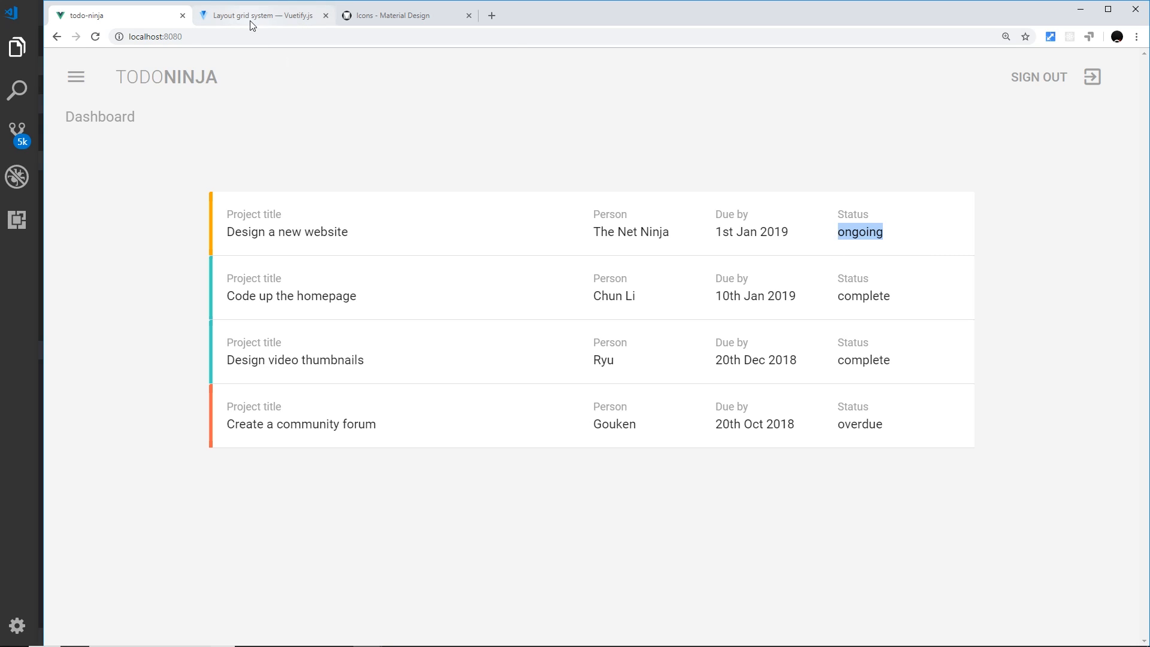
left_click(260, 15)
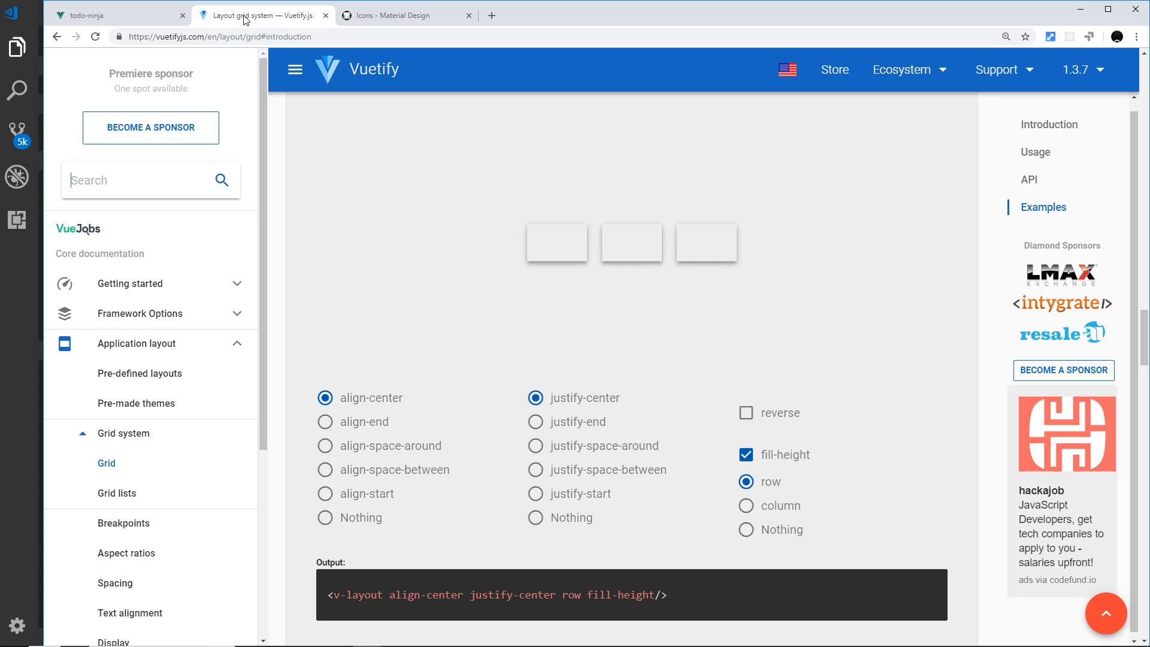
type("chi")
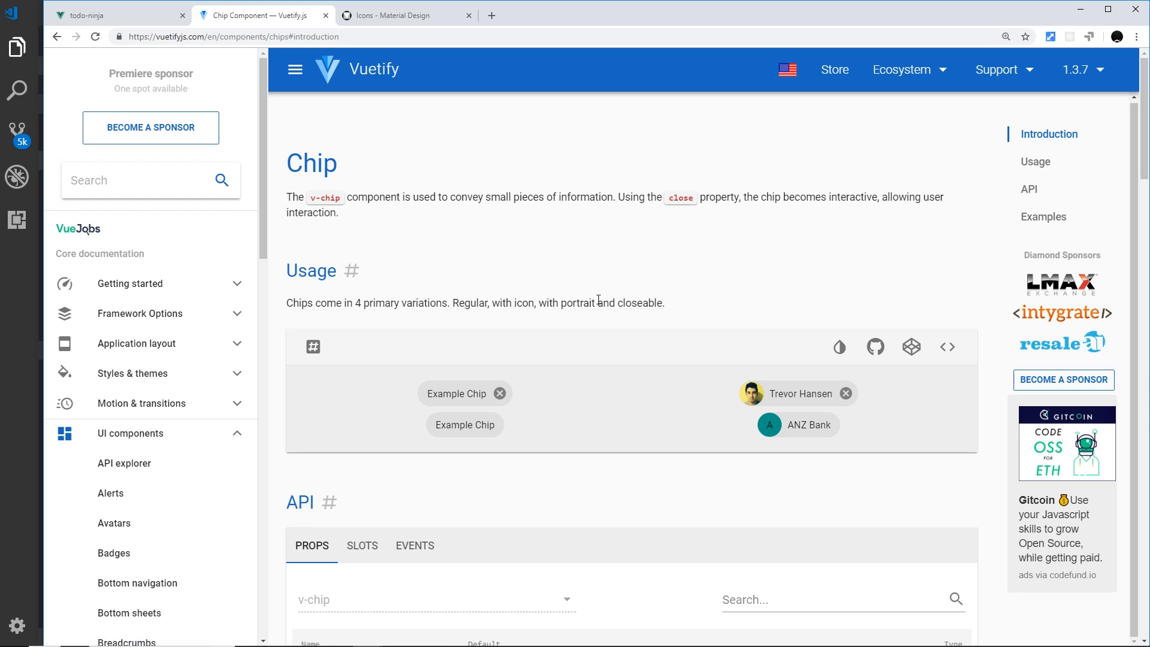
type("chip")
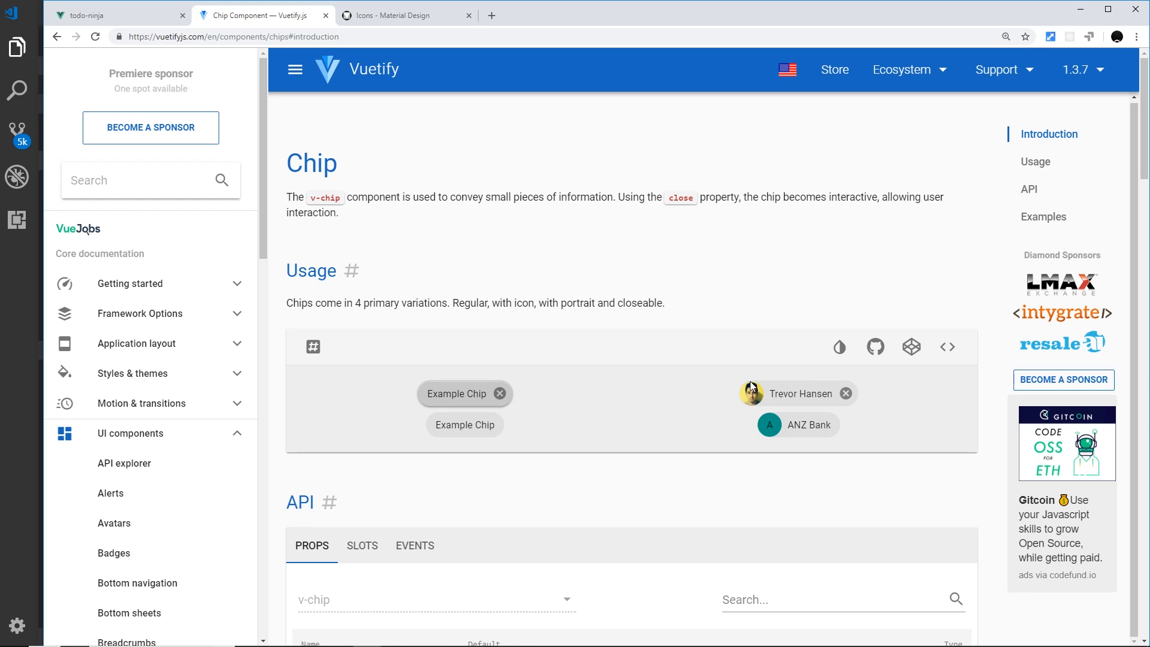
mouse_move(748, 401)
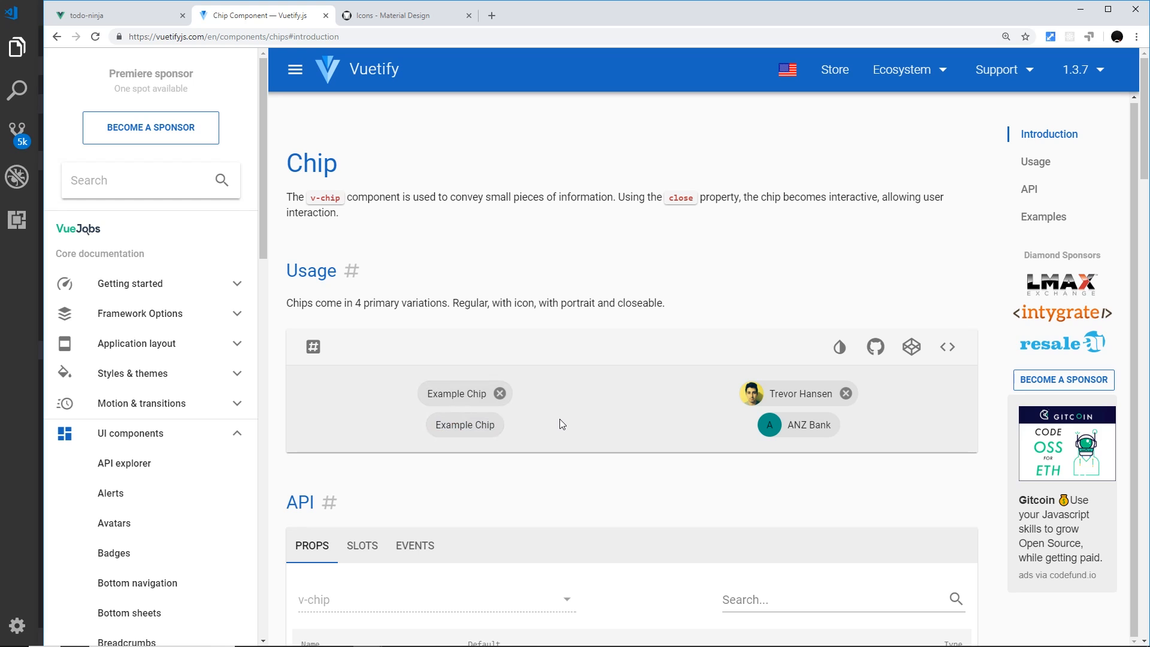
mouse_move(498, 427)
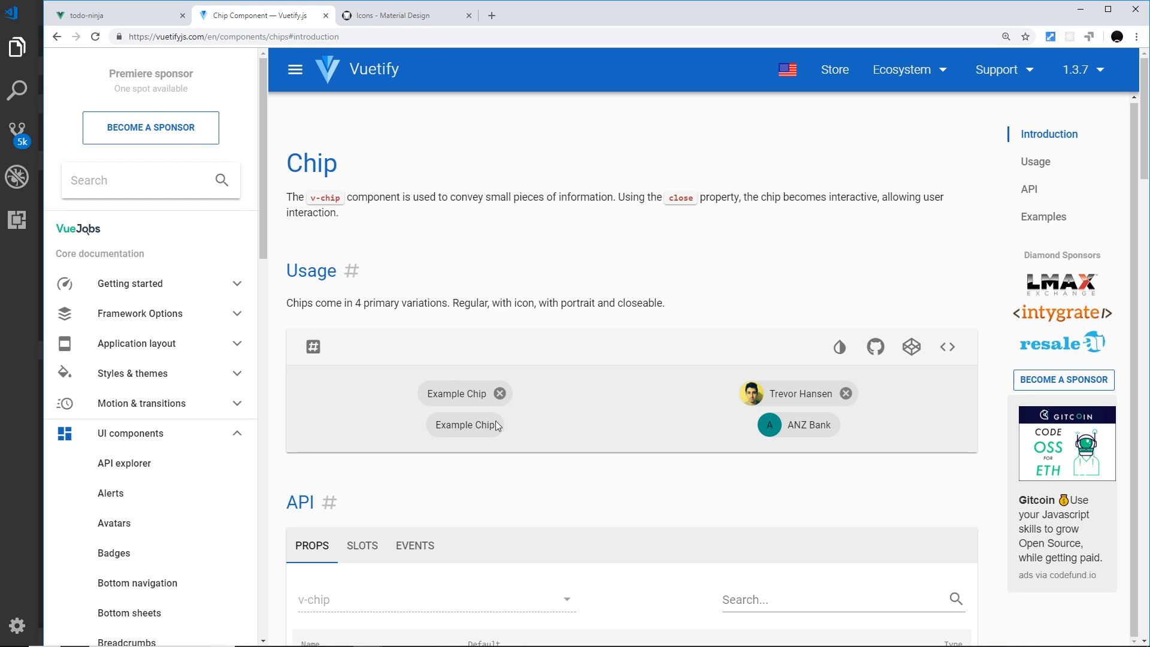
Step: Return to the todo-ninja dashboard tab on localhost
left_click(118, 14)
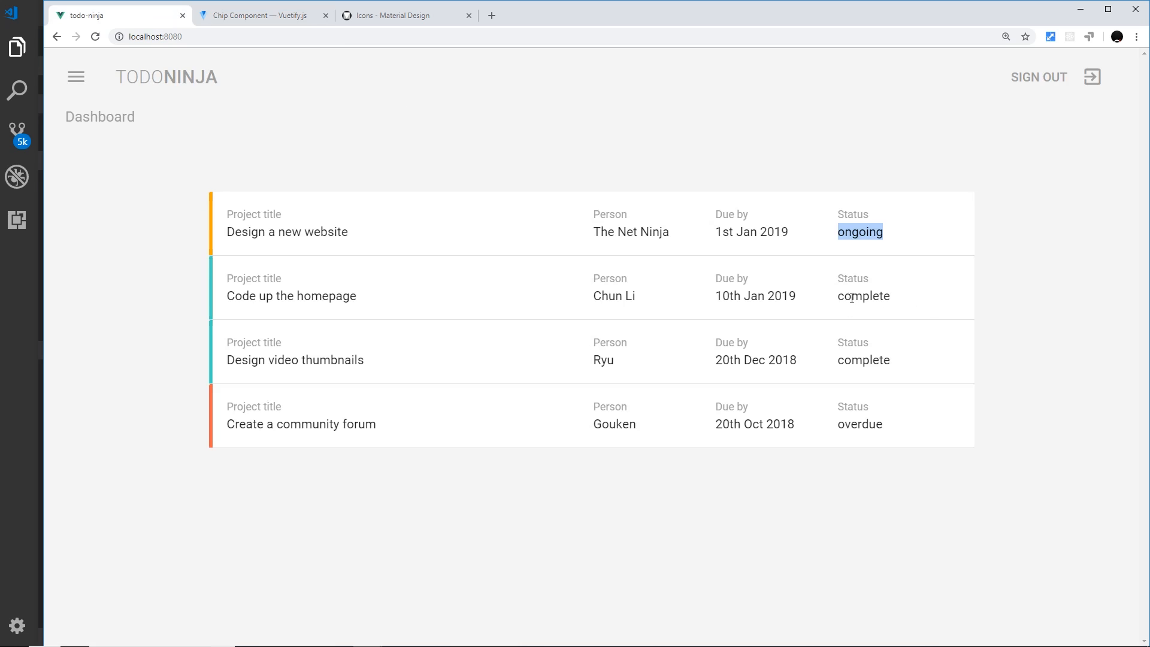
mouse_move(888, 300)
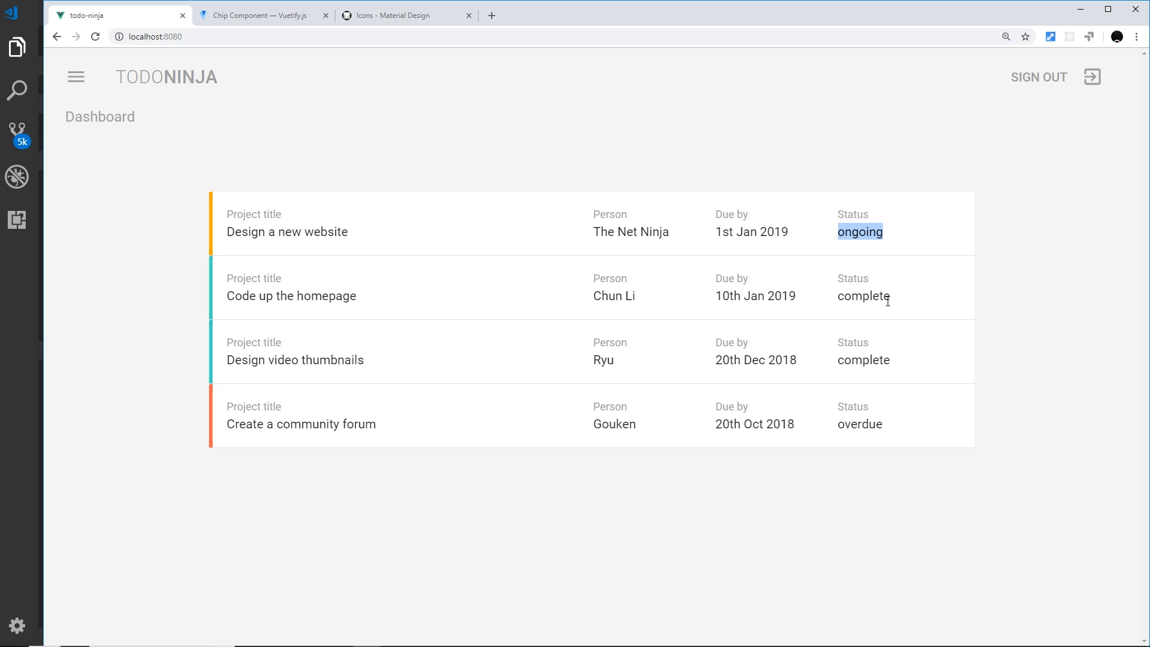
mouse_move(331, 251)
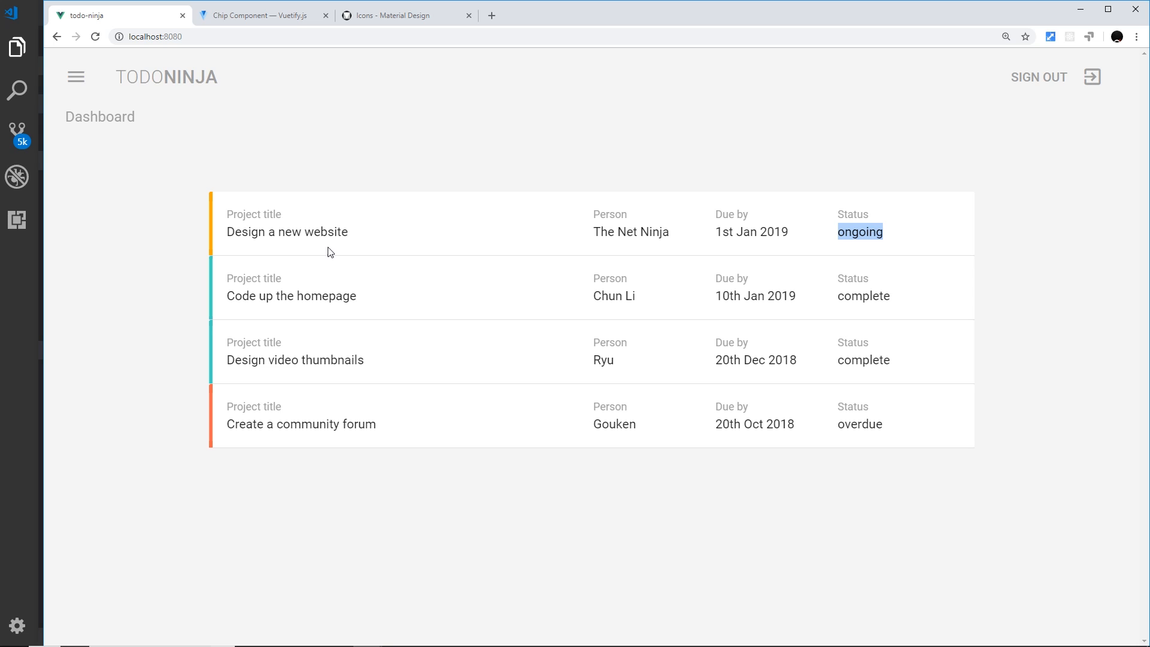
mouse_move(217, 289)
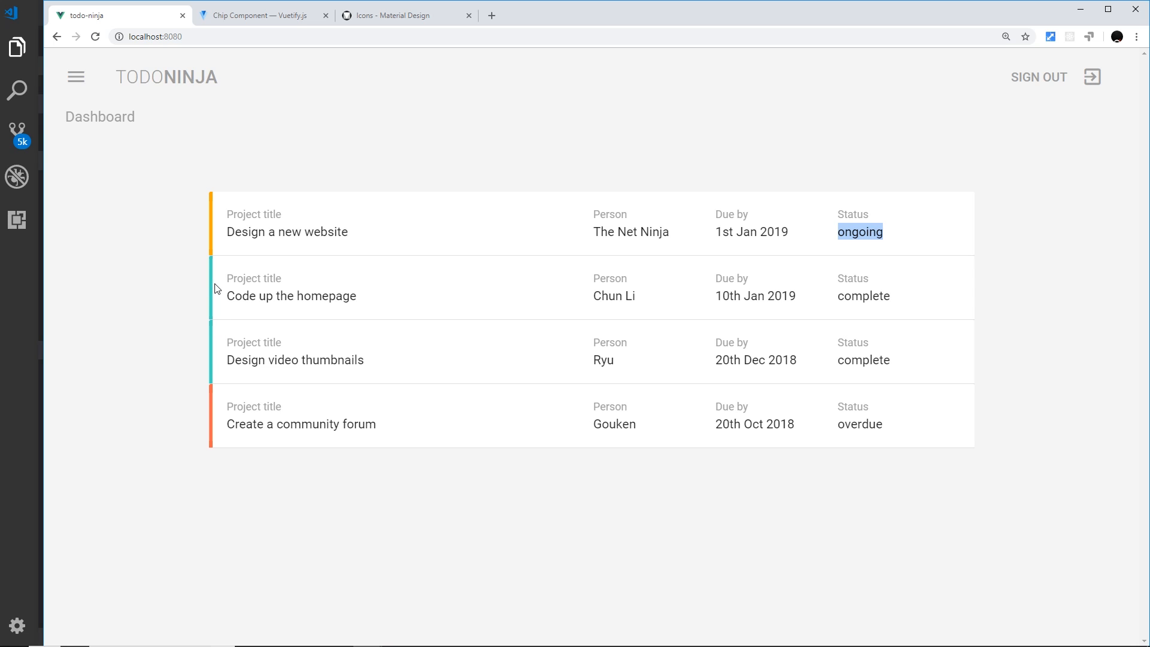
mouse_move(222, 263)
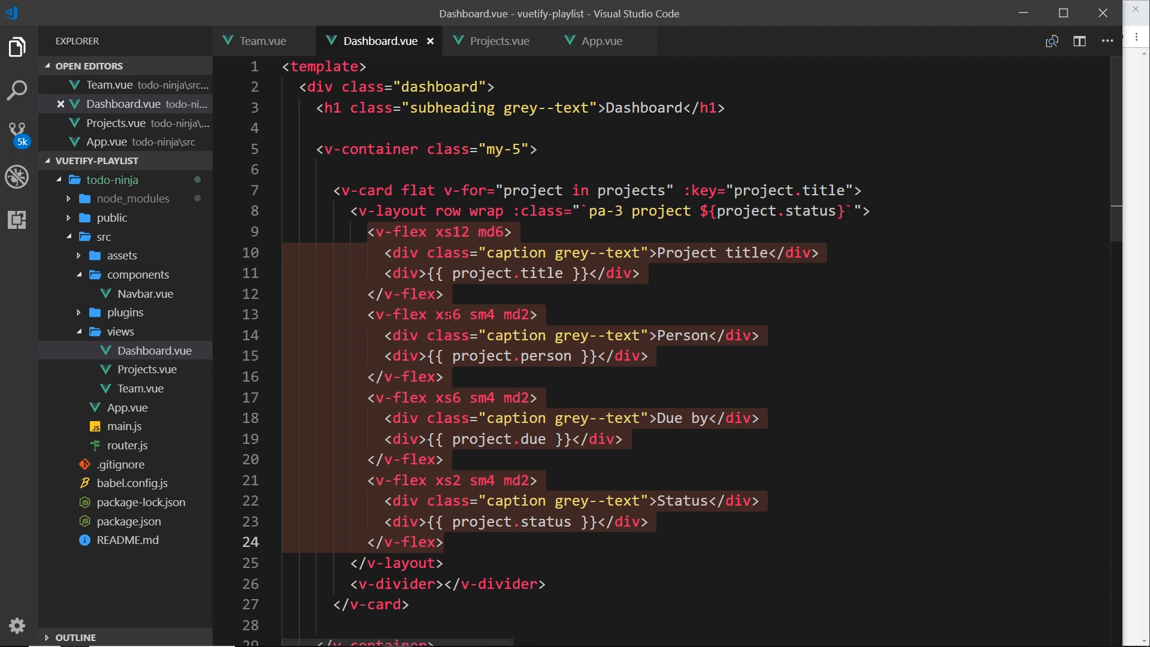
Step: Remove the Status caption line and the plain {{ project.status }} line from Dashboard.vue
scroll("down", 3)
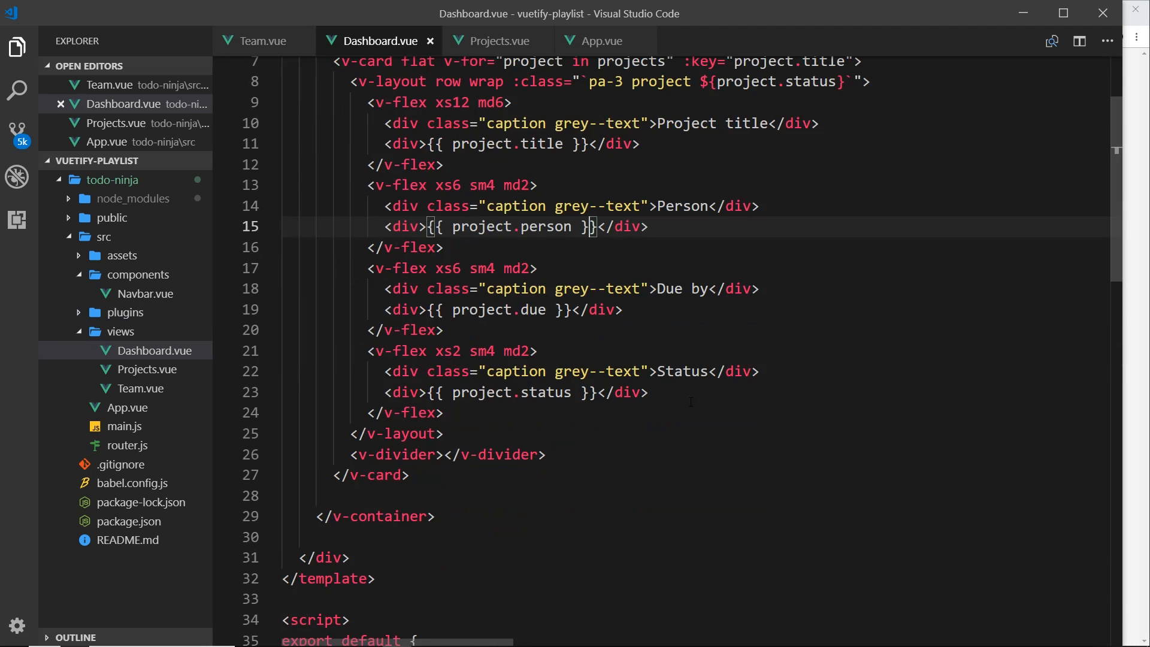
left_click(760, 372)
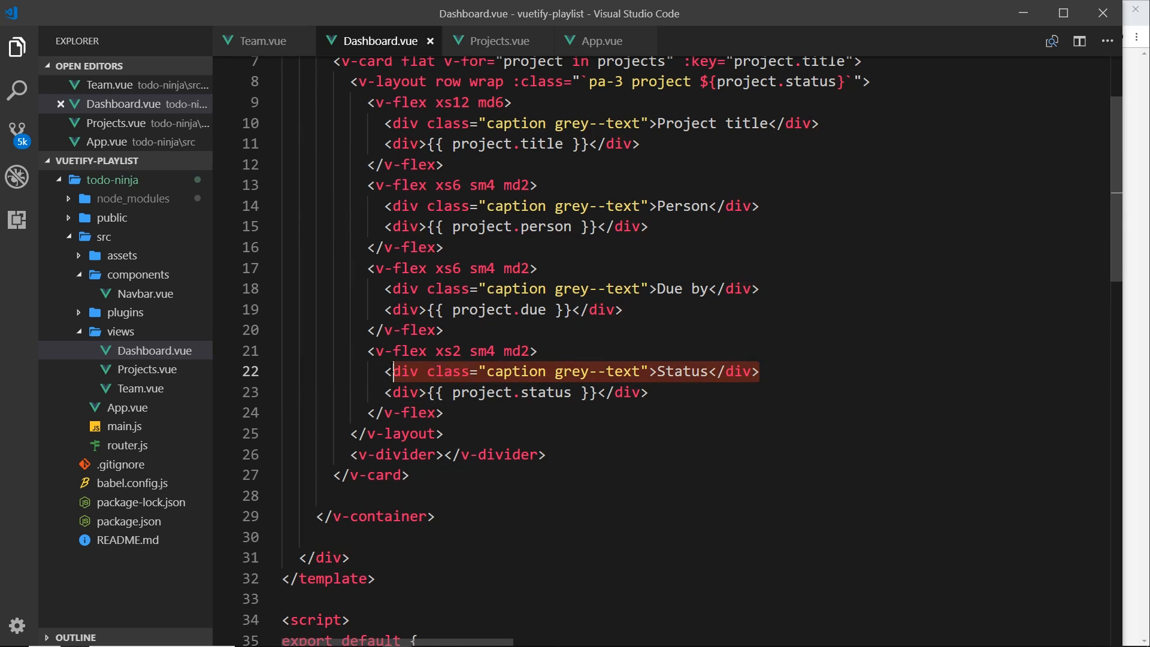
key("Delete")
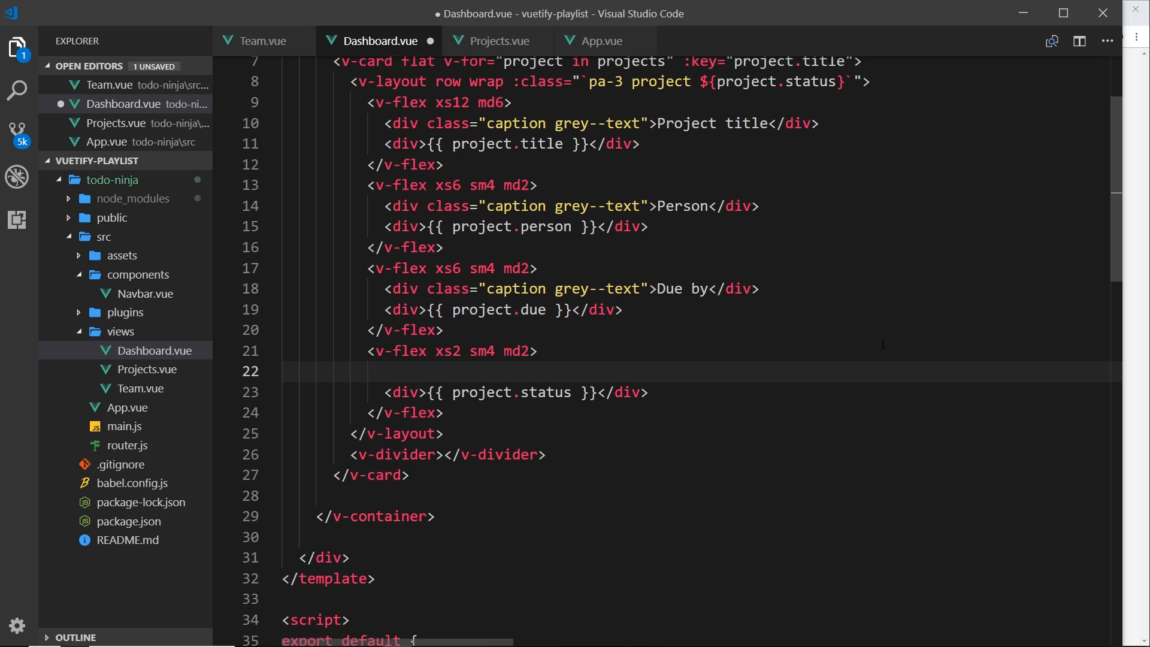
mouse_move(699, 428)
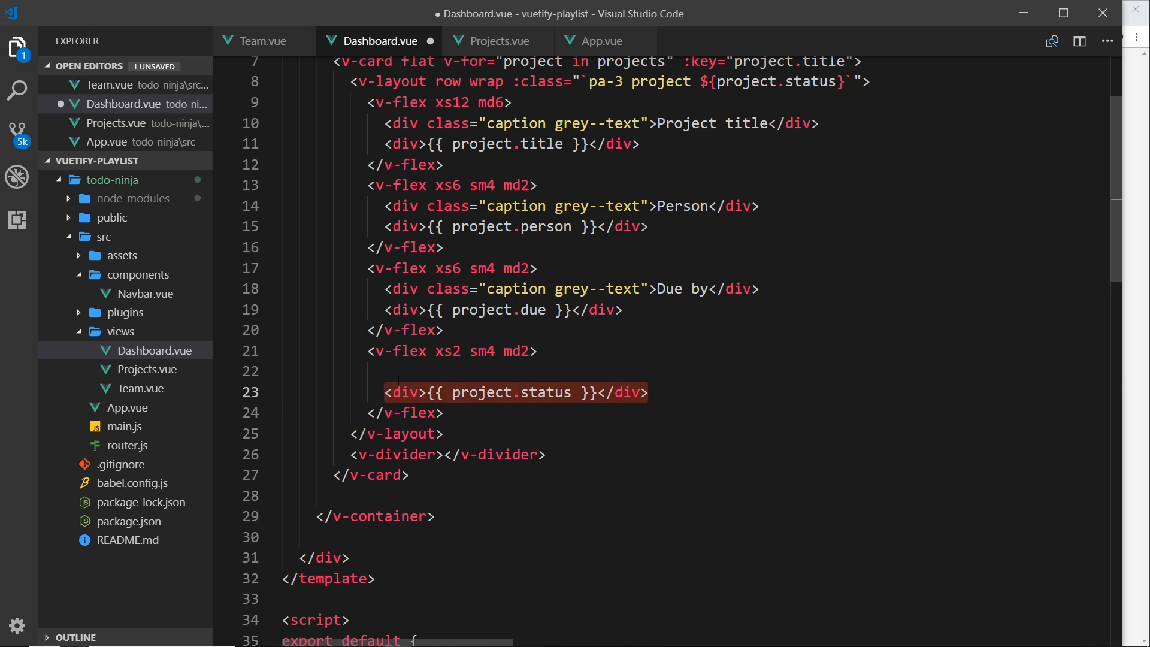
key("Delete")
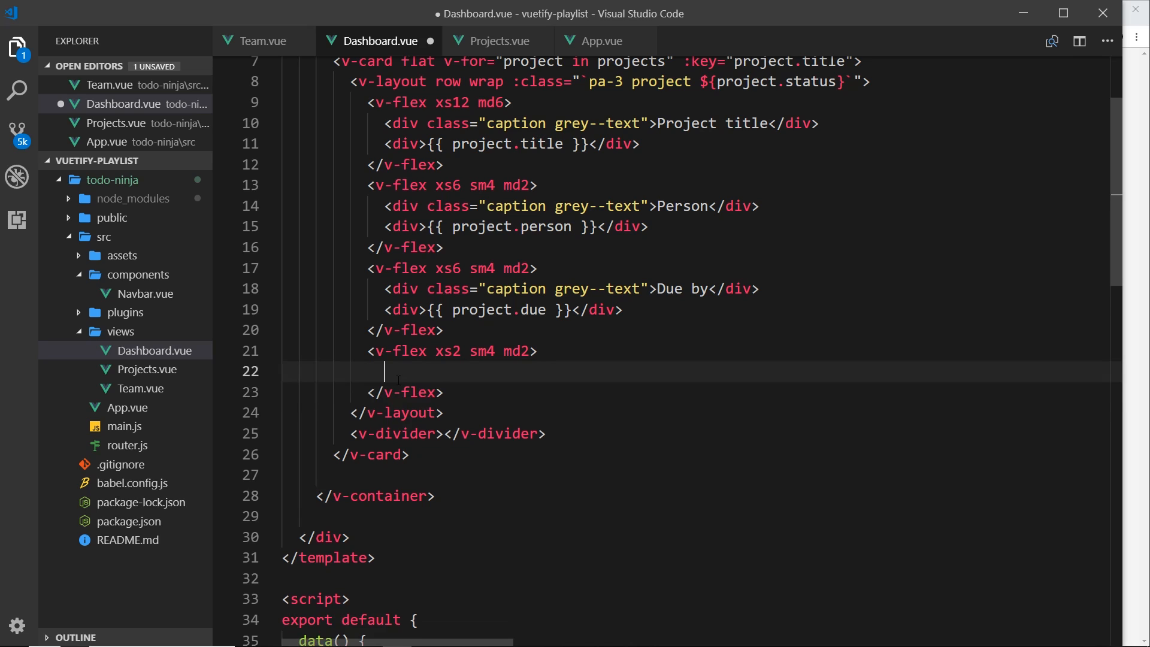
Step: Add a div holding <v-chip>{{ project.status }}</v-chip> in its place and save the file
type("div>")
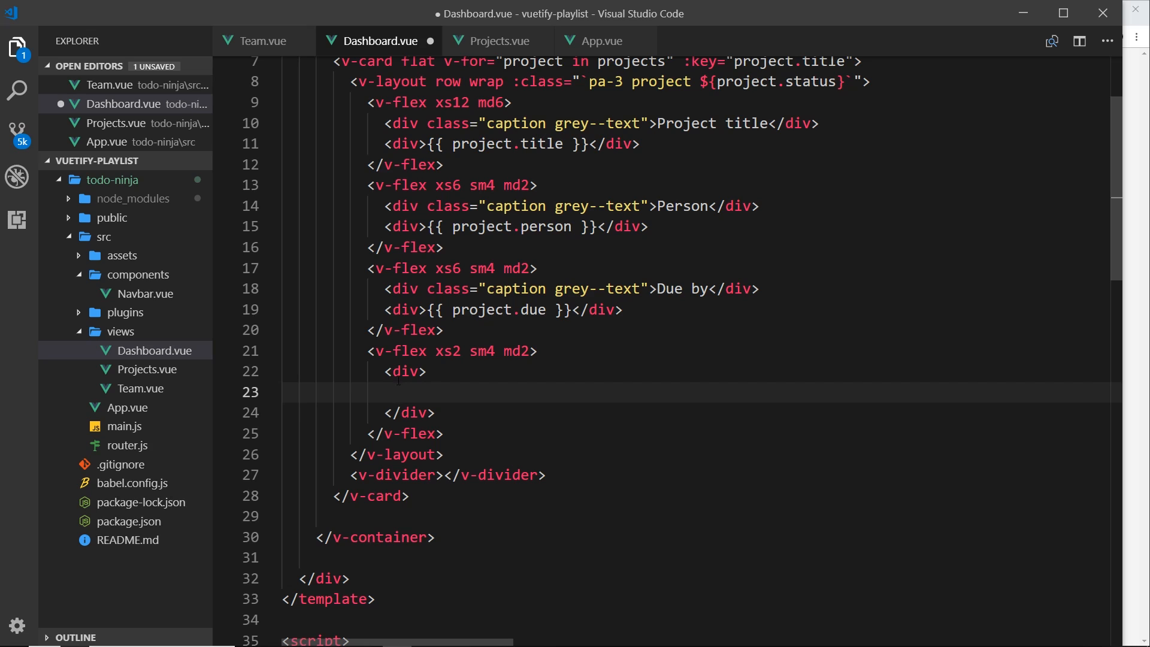
type("v-chip></v-chip>")
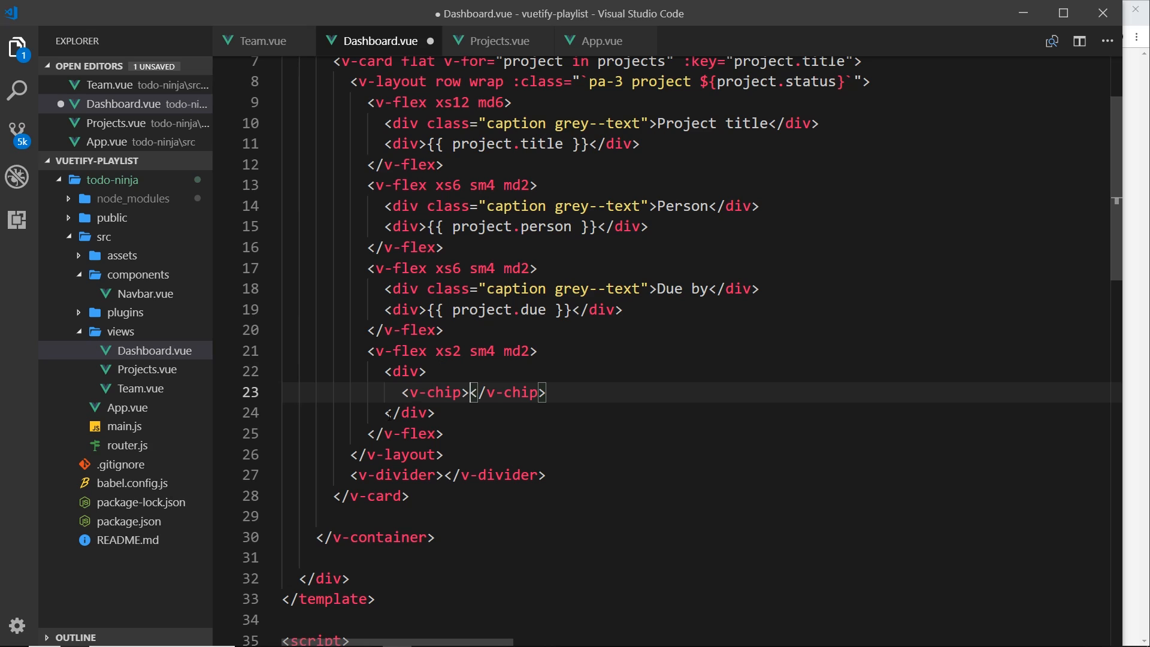
type("sm")
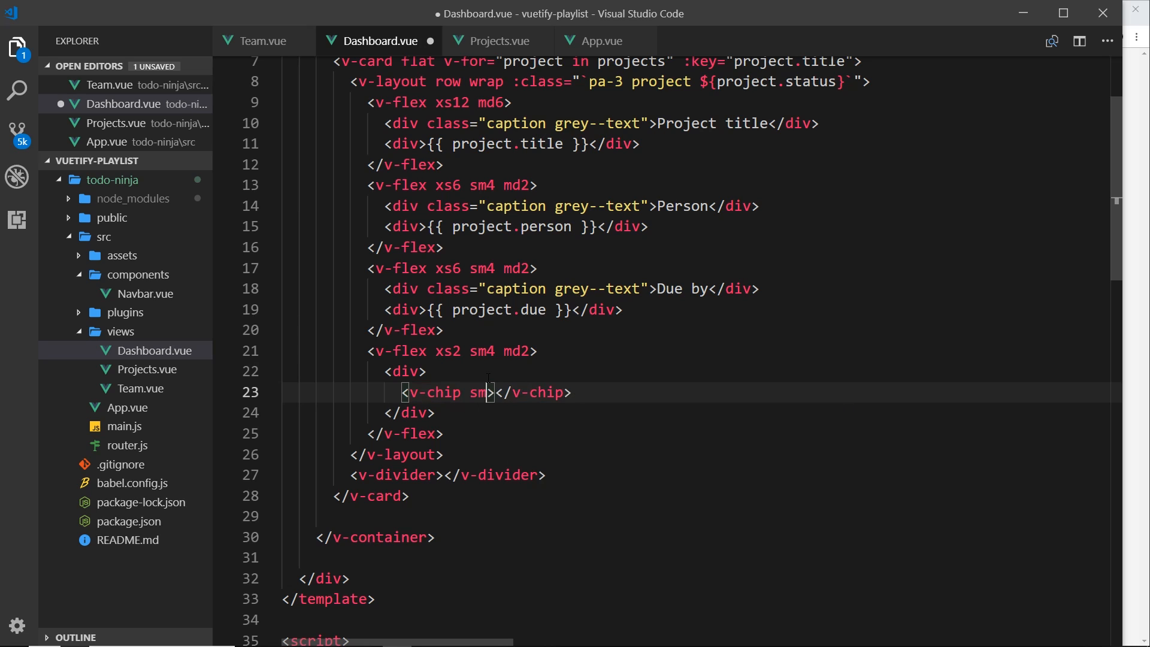
key("BackSpace")
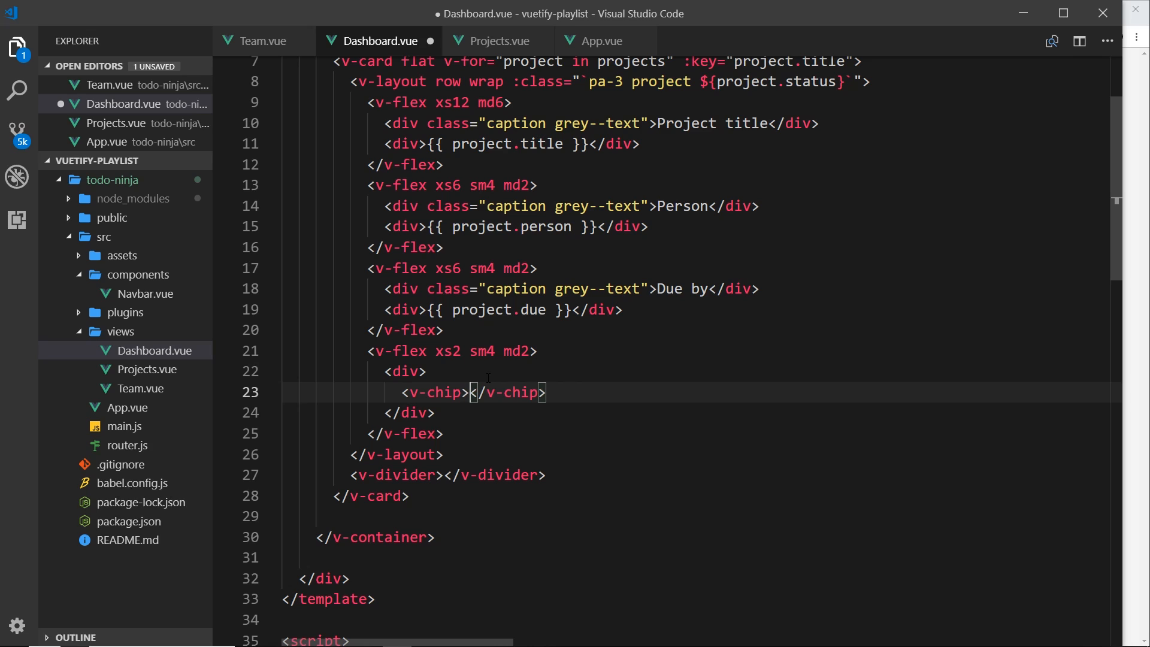
type("{{ project")
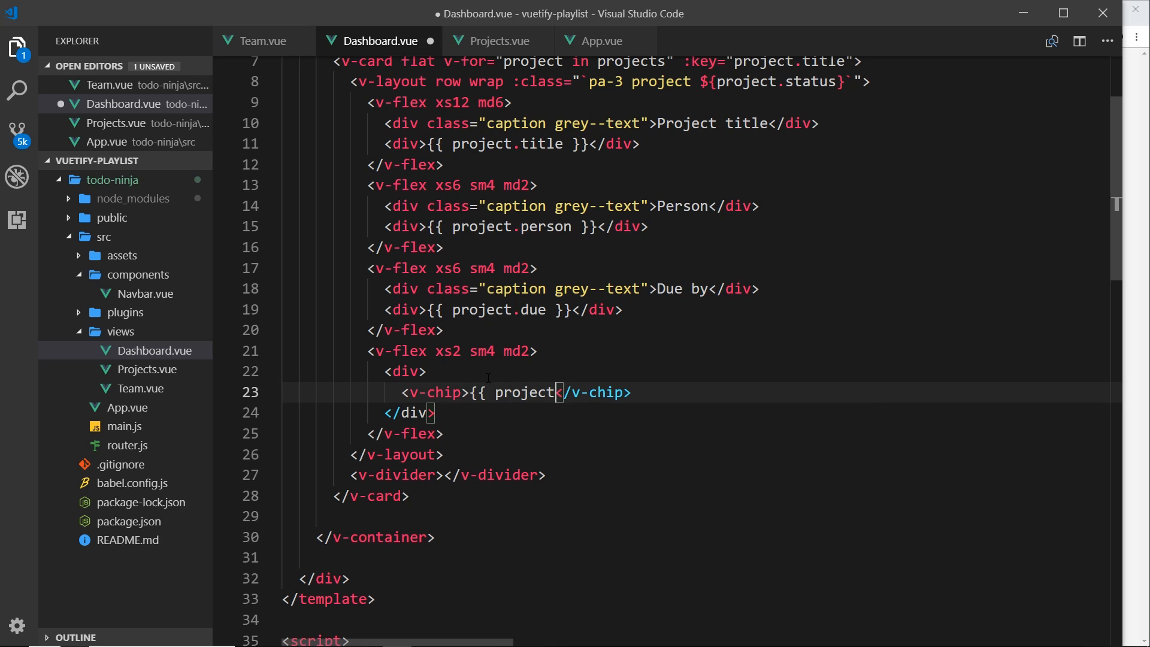
type(".status }}")
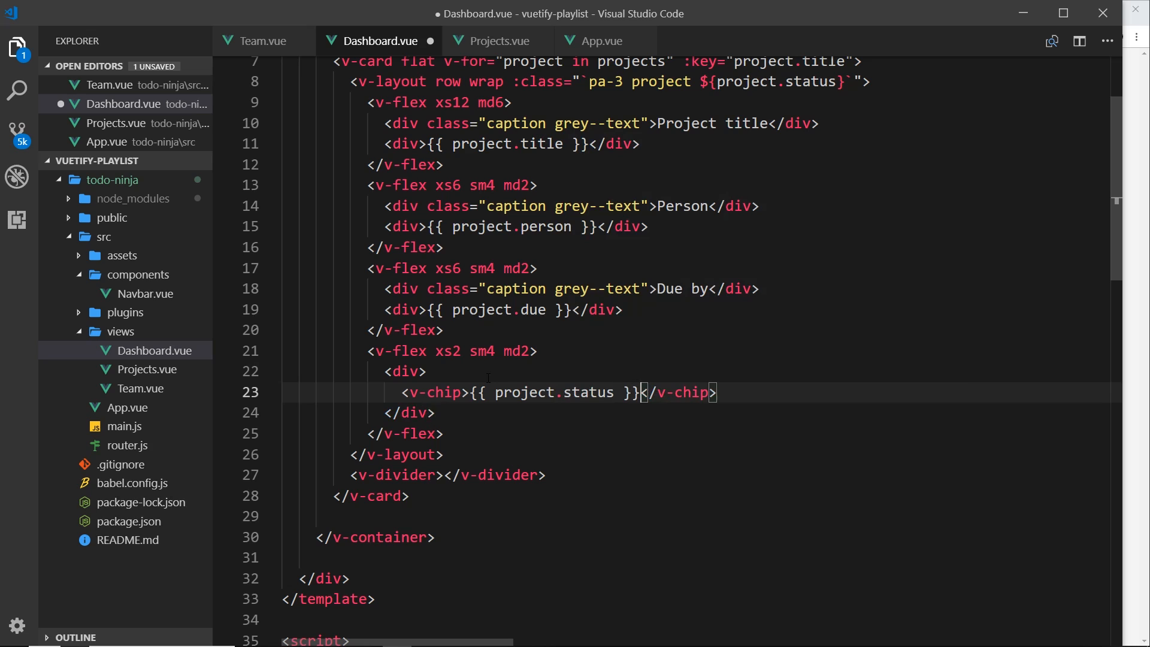
key("ctrl+s")
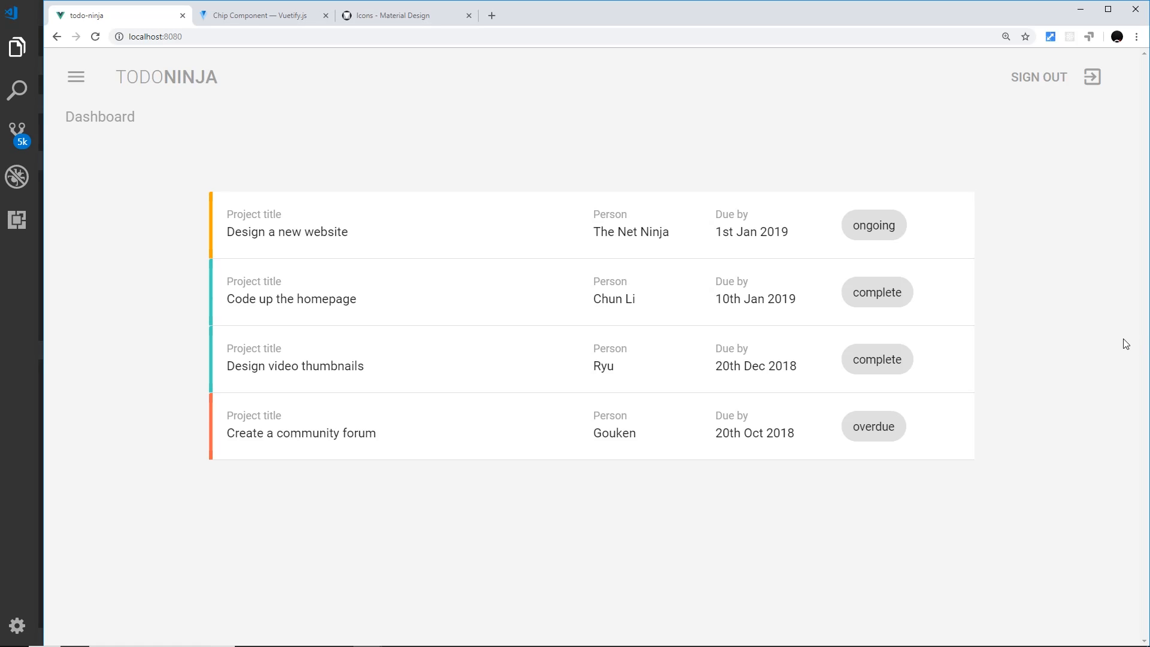
mouse_move(873, 302)
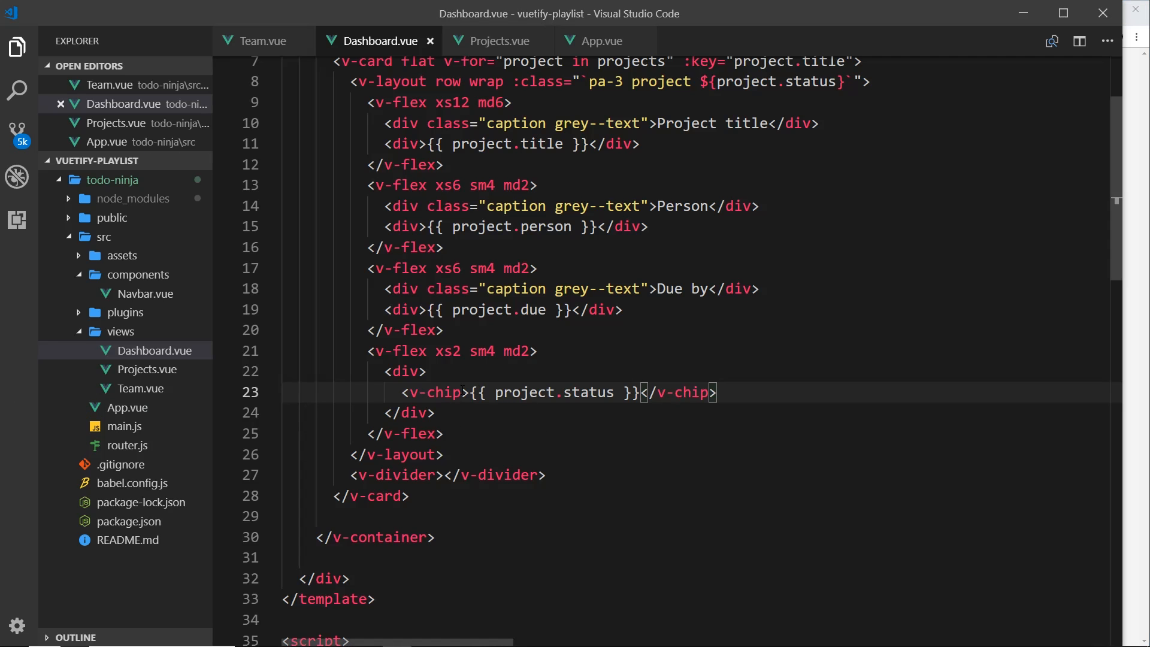
Step: Add the small prop to the v-chip so the status chips render smaller
type("small")
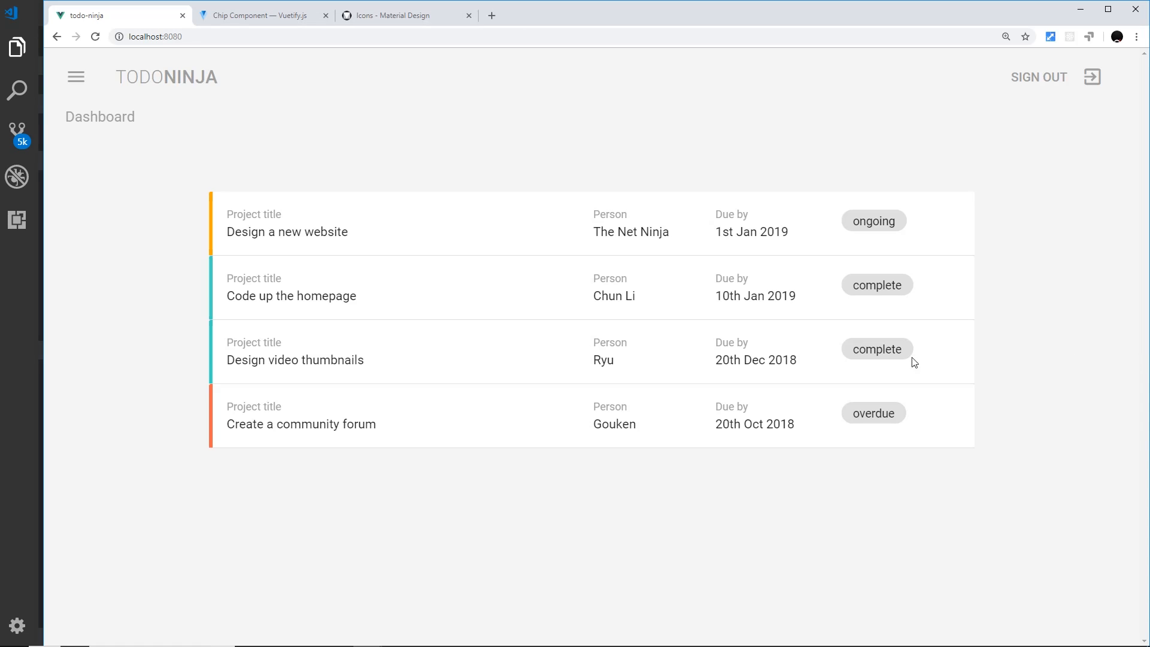
mouse_move(884, 245)
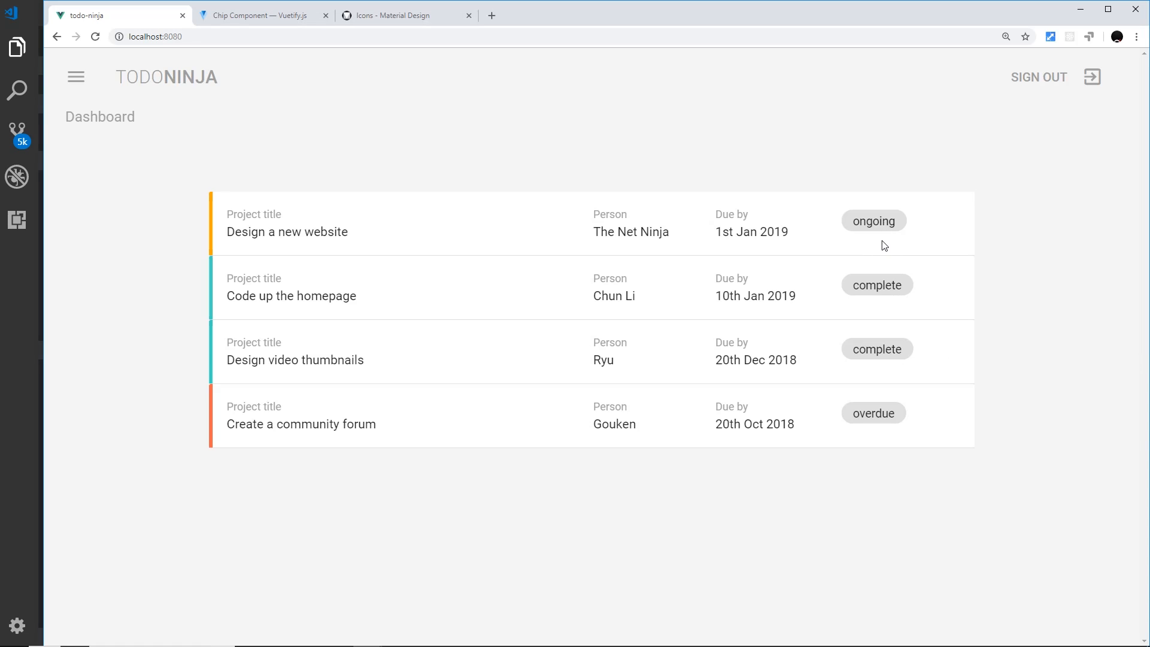
mouse_move(880, 263)
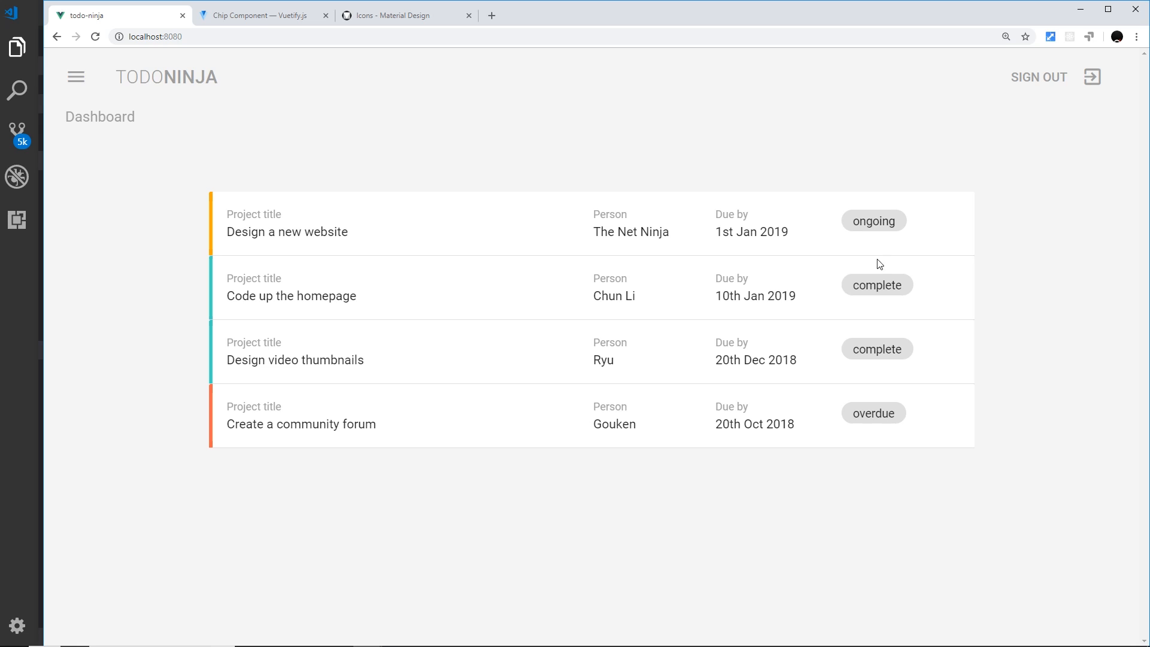
mouse_move(452, 358)
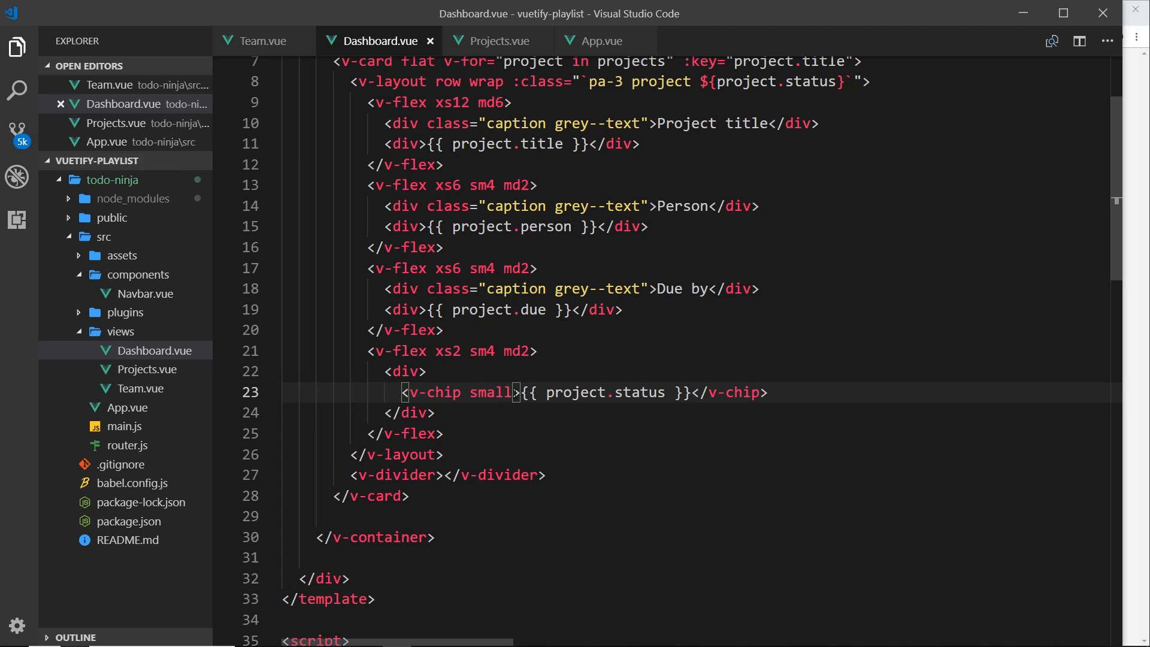
Step: Bind the chip's class to `${project.status}` with a :class attribute
scroll("up", 3)
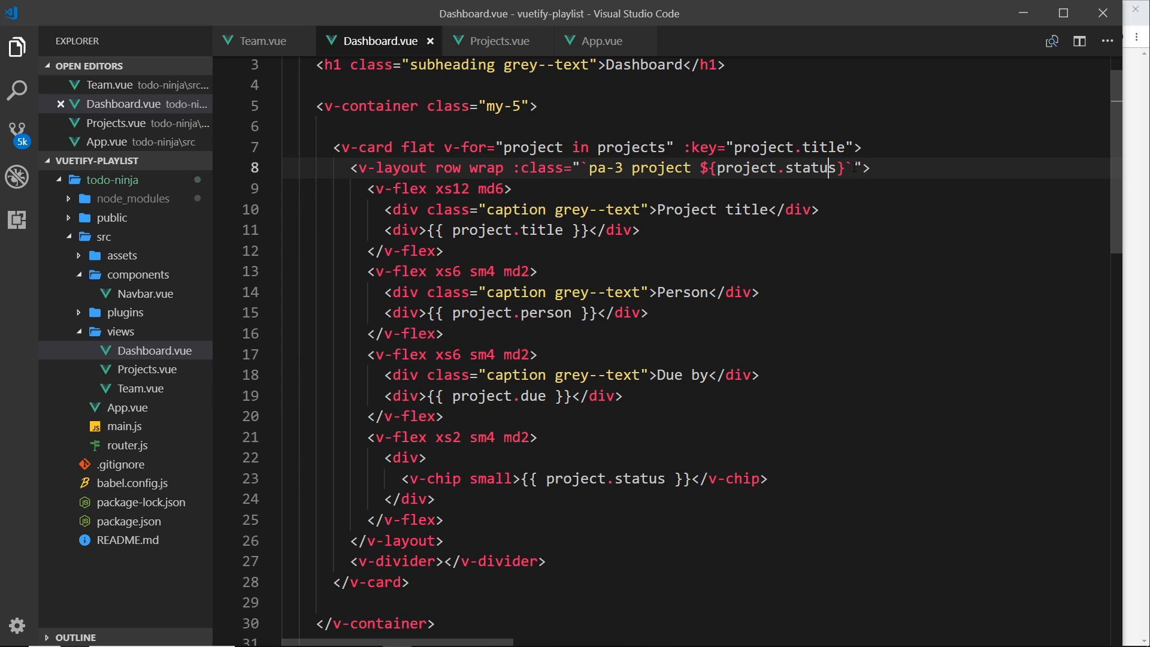
left_click(518, 478)
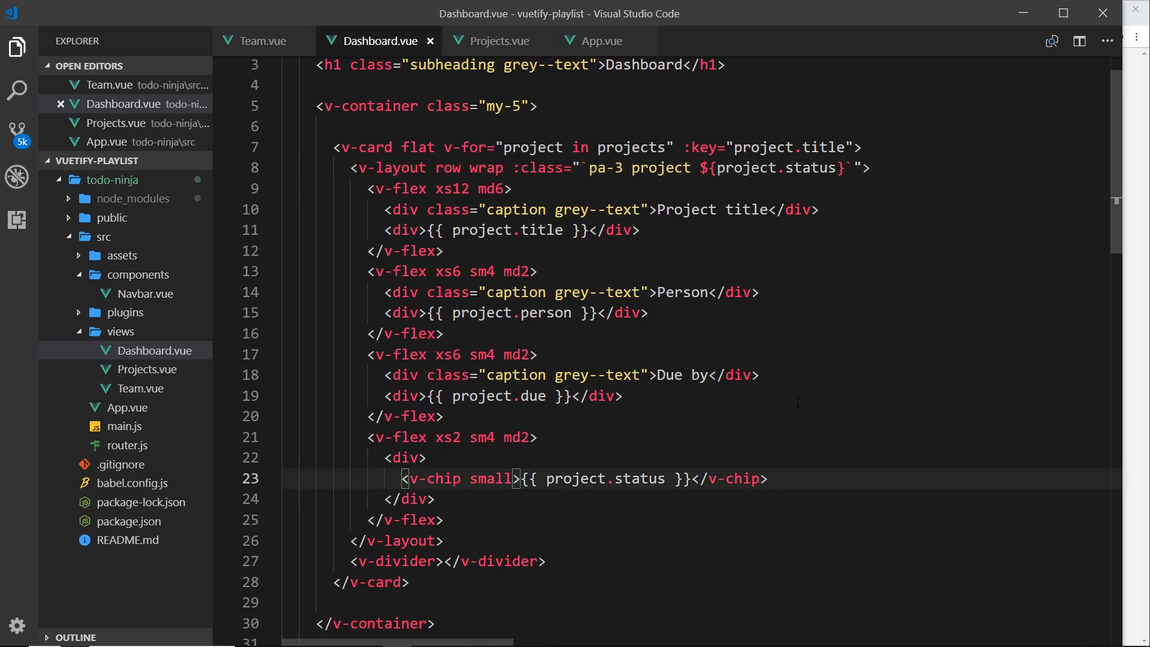
type(":class=\"`")
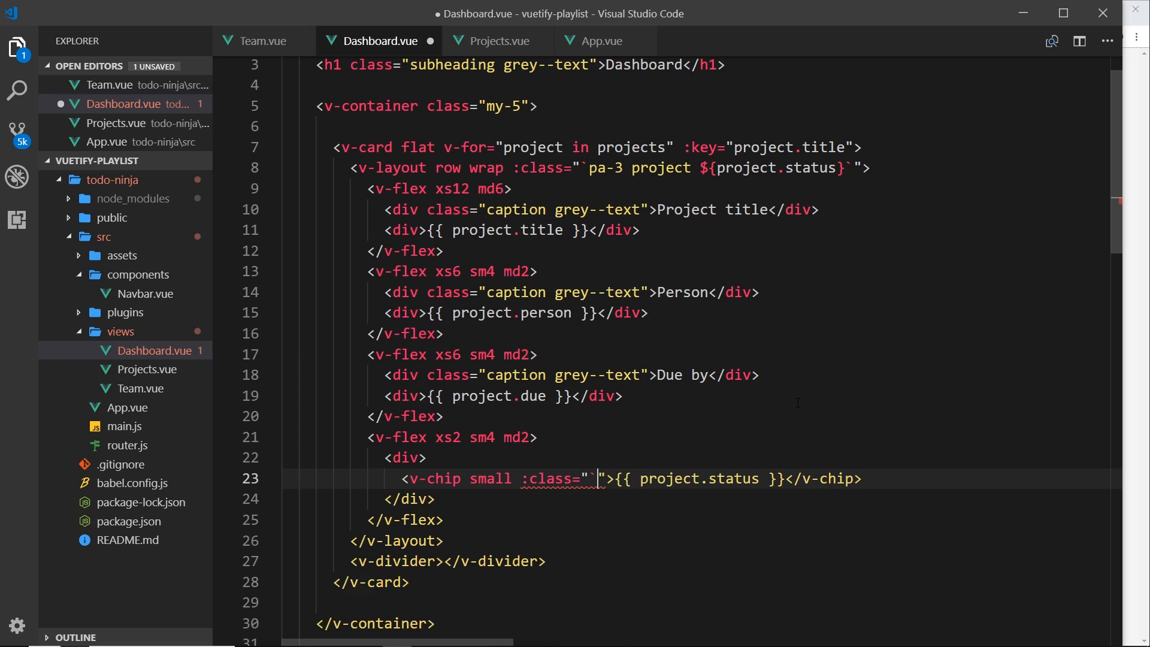
type("`")
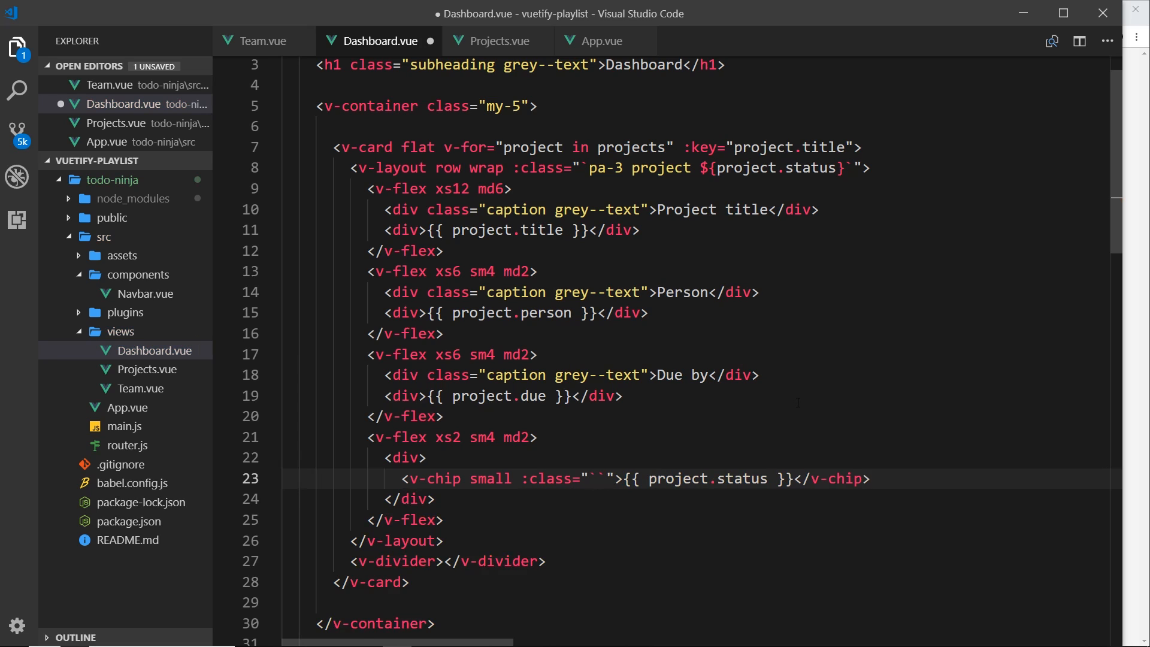
type("$")
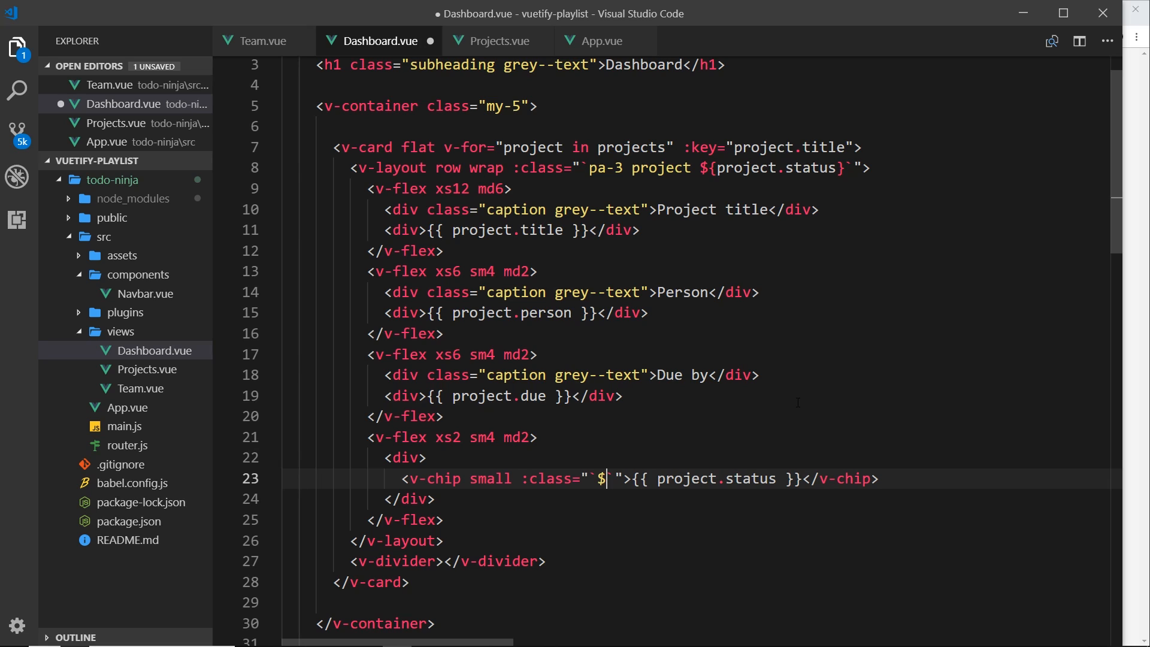
type("{`")
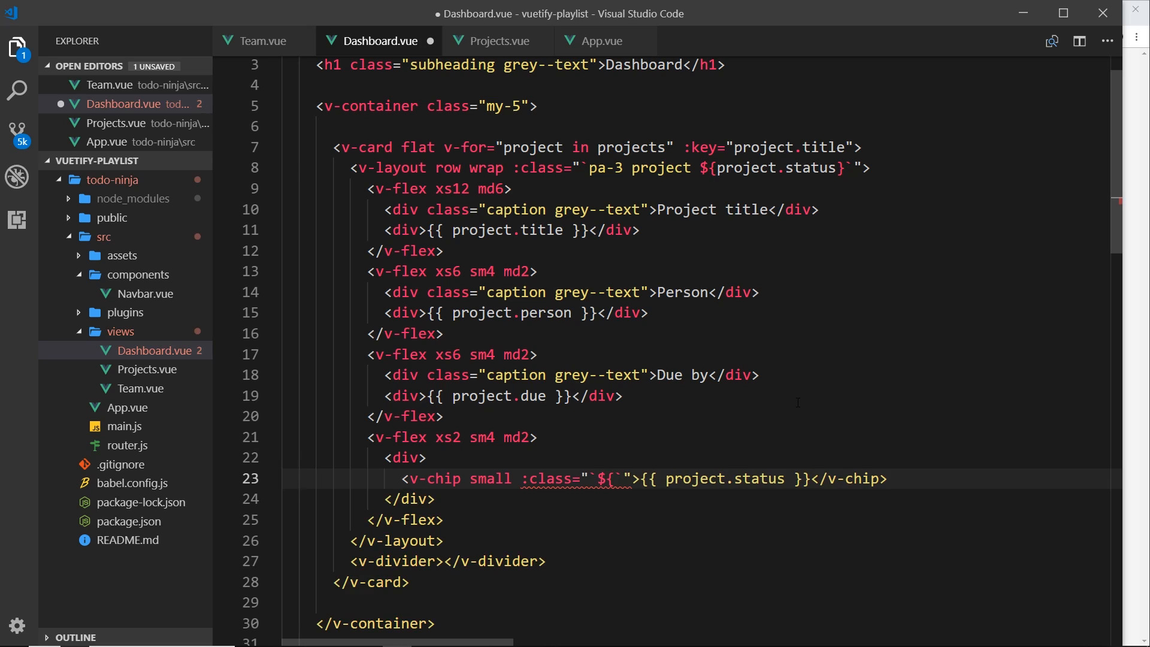
type("project.s")
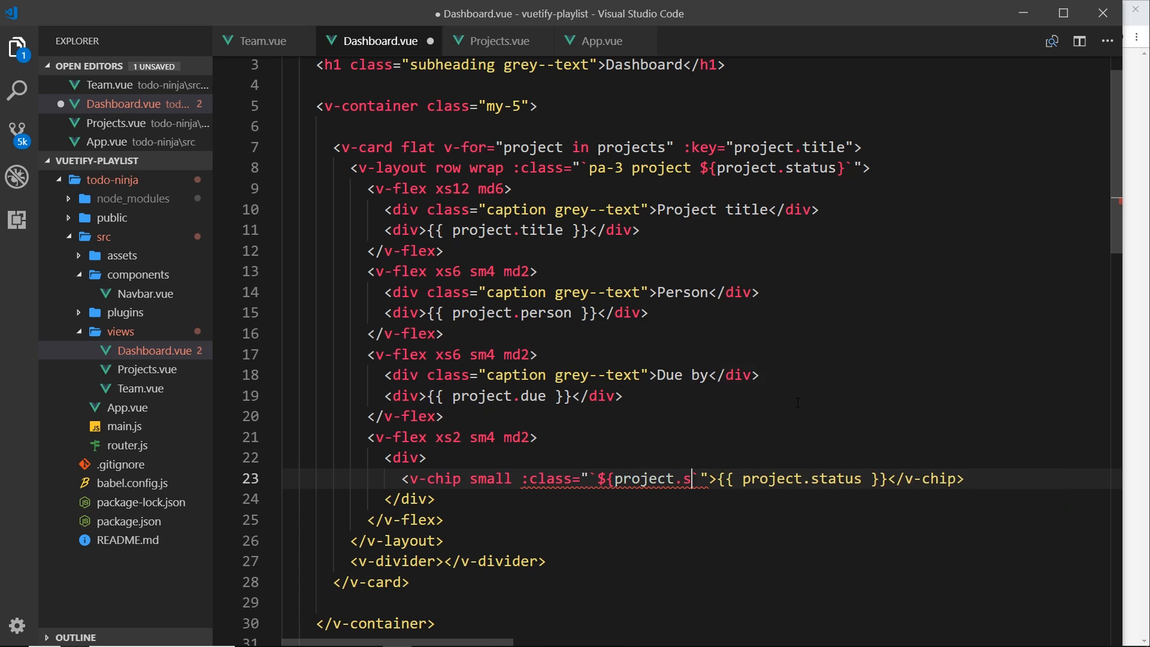
type("tatus}")
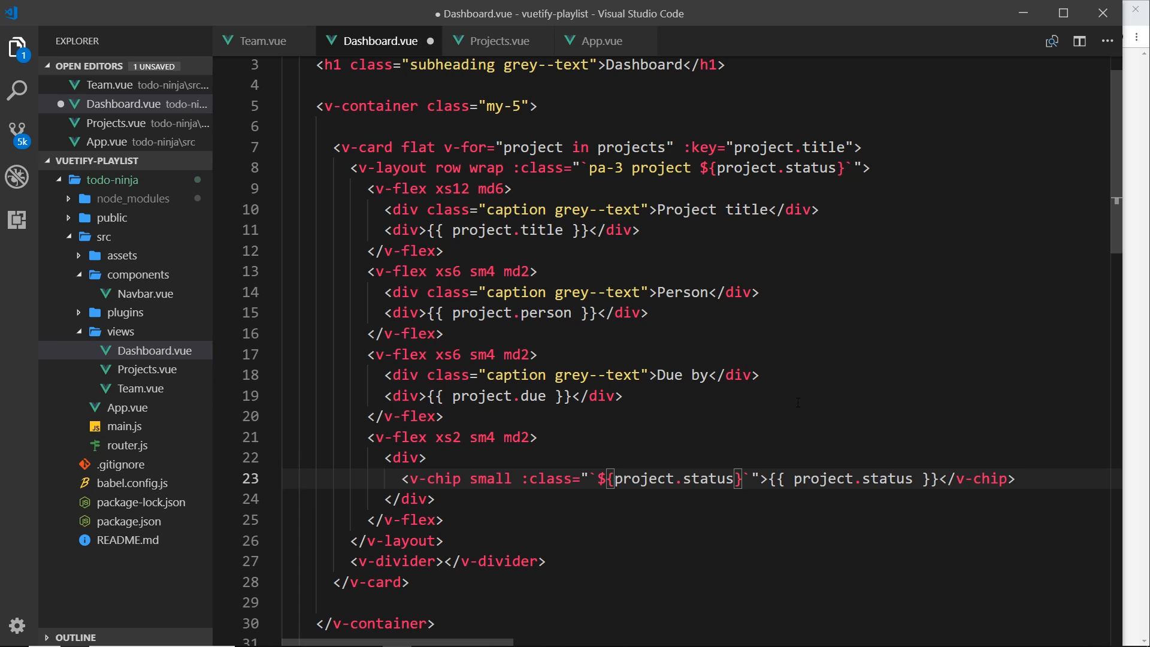
Step: Add white--text caption my-2 to the chip's classes and save Dashboard.vue
type("white")
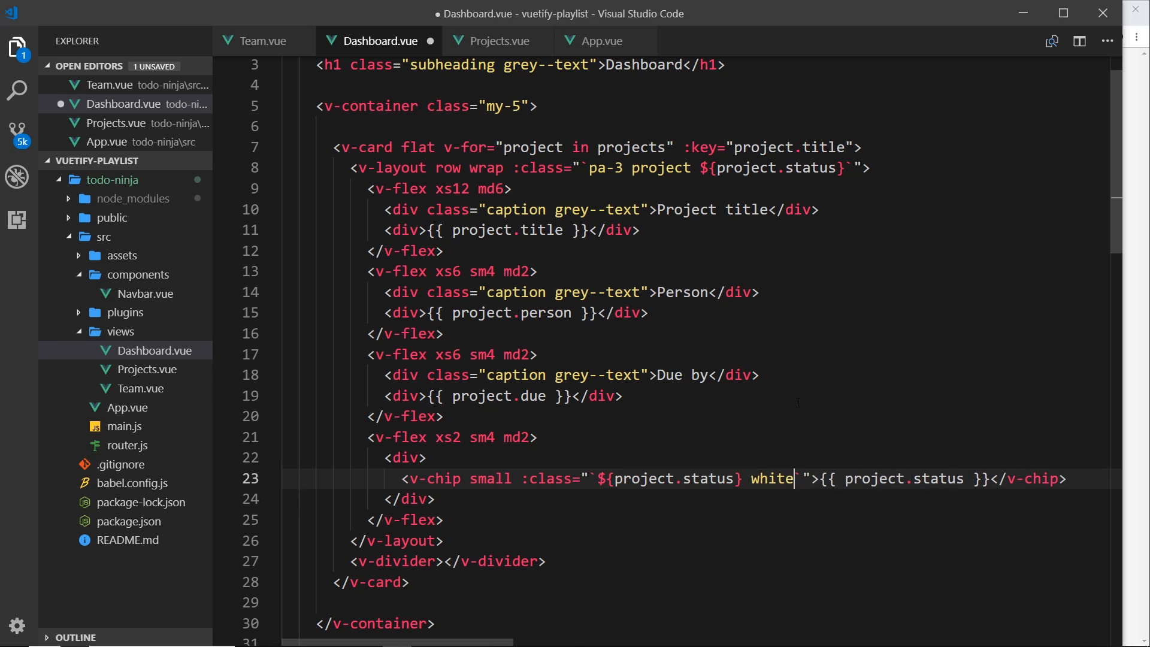
type("--text")
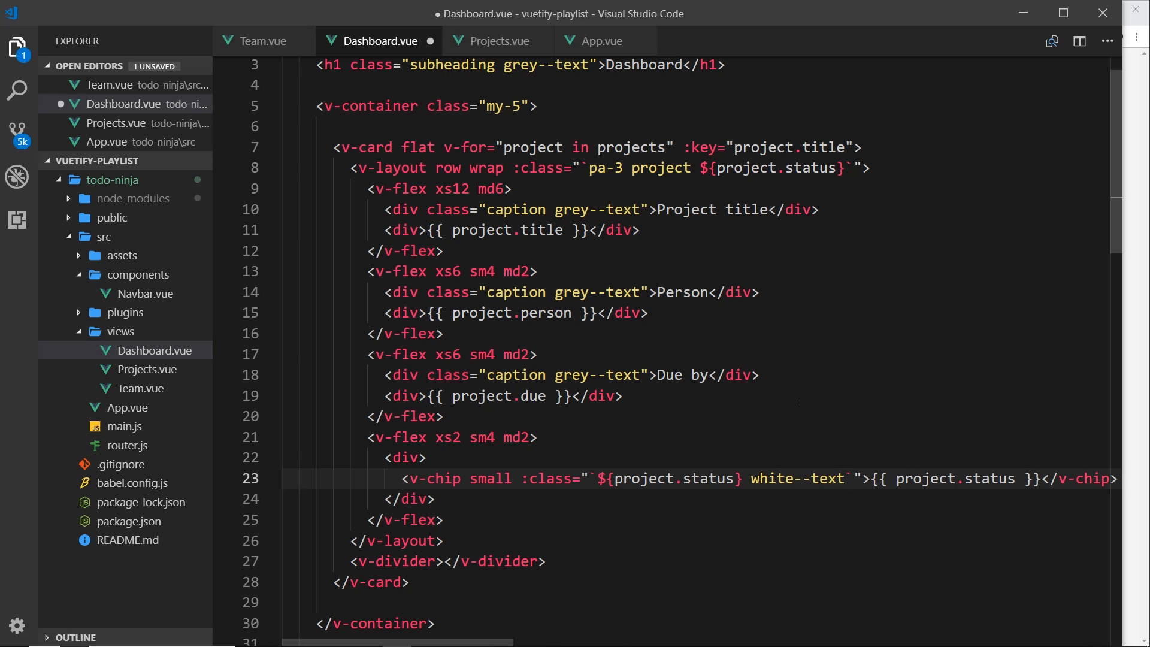
type("caption")
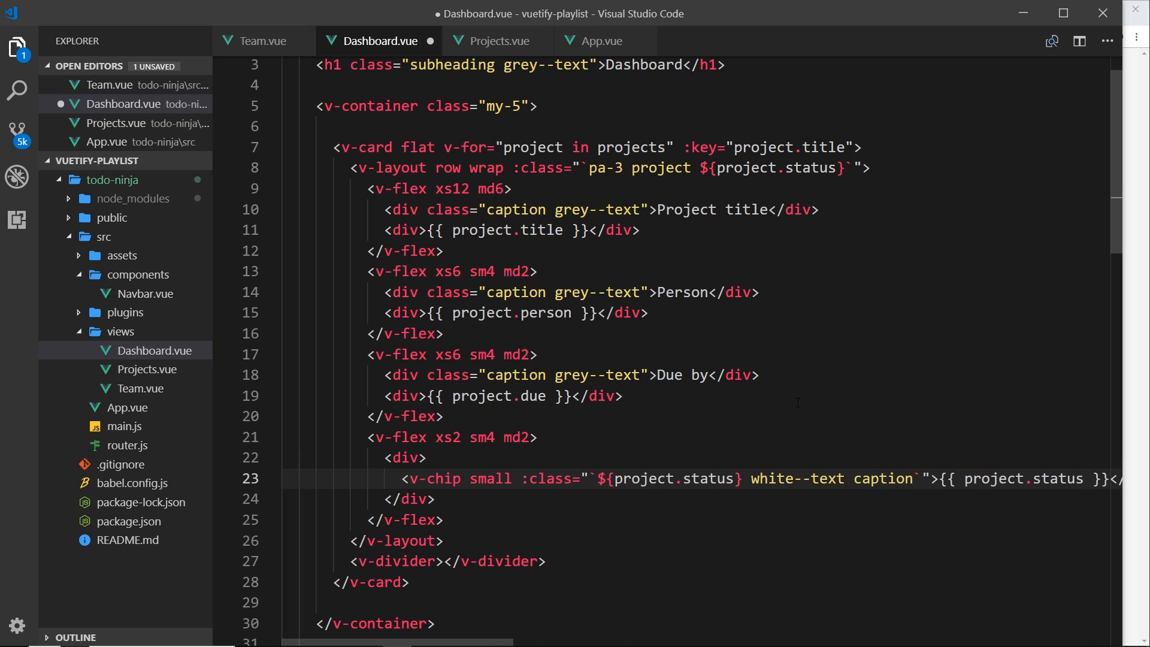
type("m")
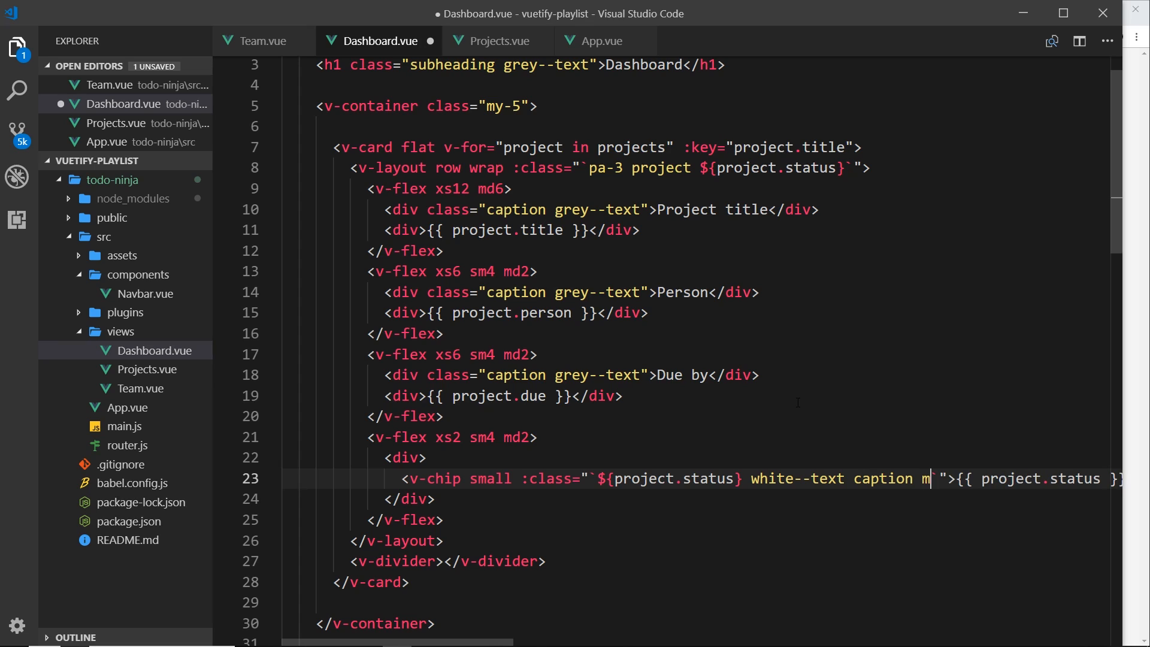
type("y-2")
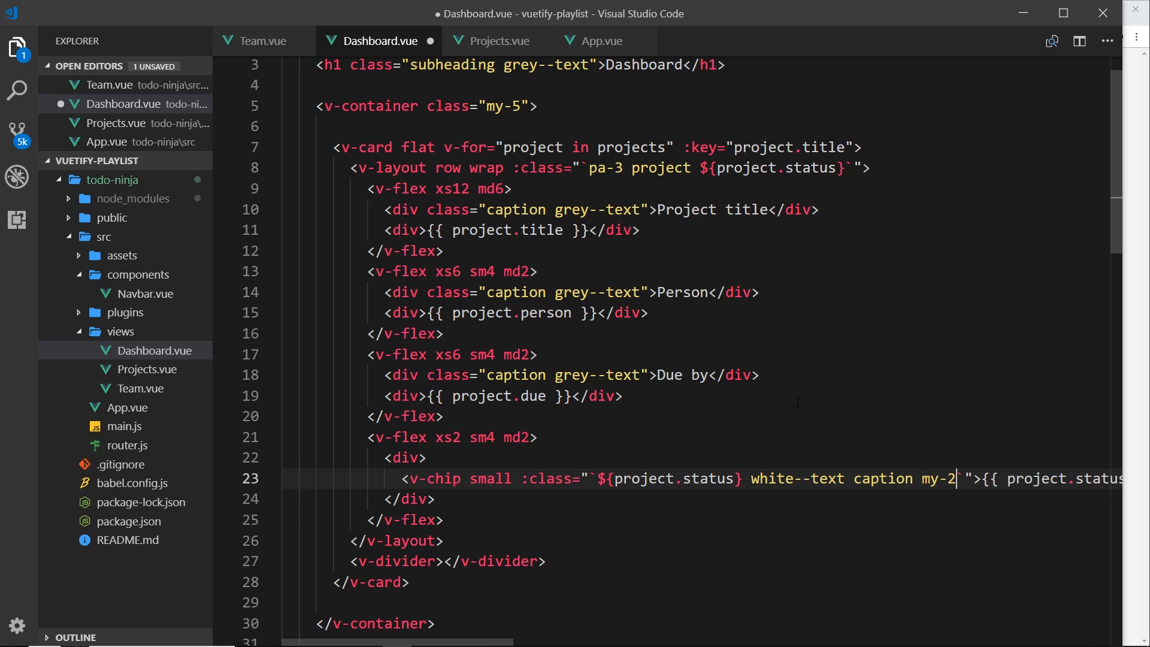
key("ctrl+s")
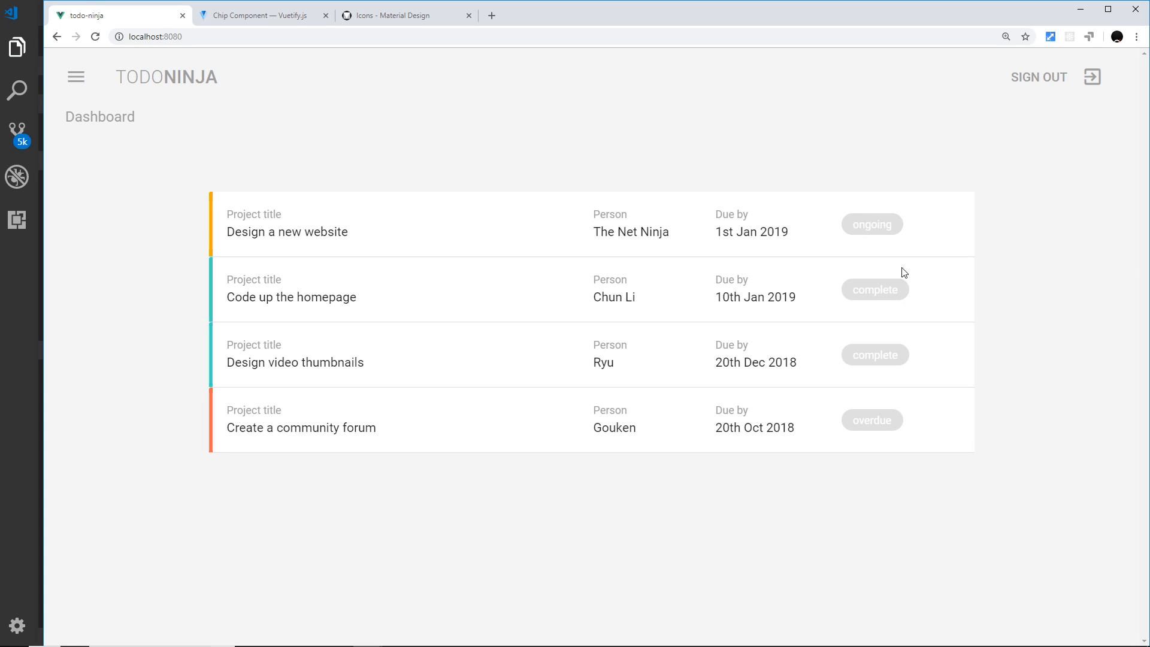
Step: Inspect the chips in DevTools to confirm they carry the ongoing and complete classes
right_click(903, 272)
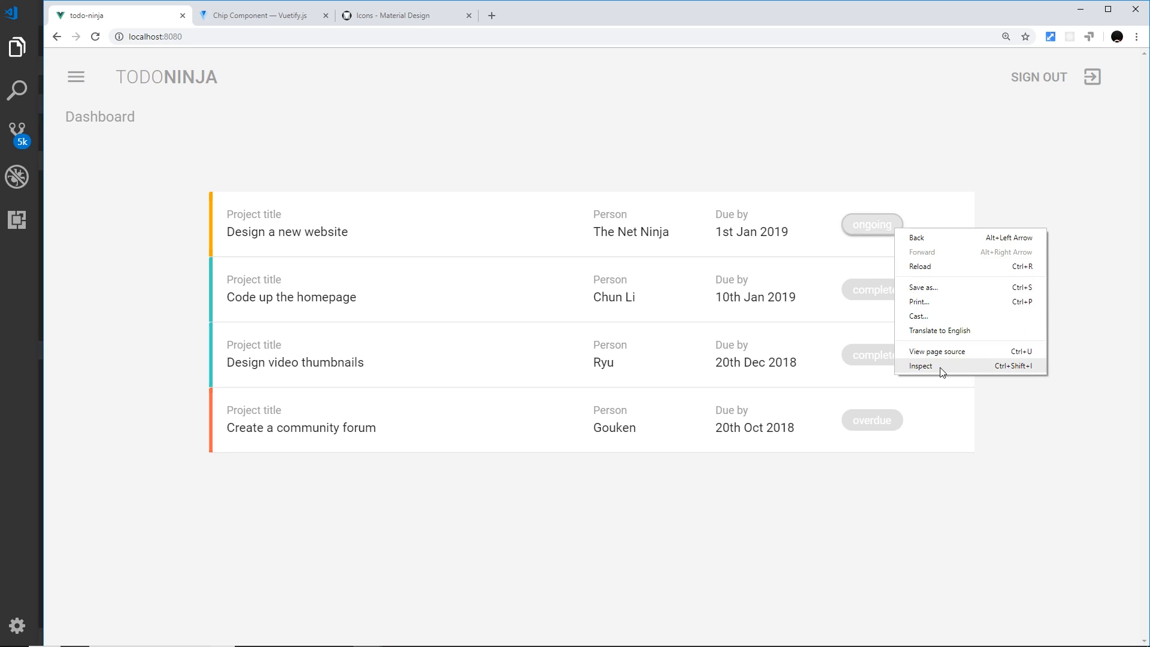
left_click(920, 367)
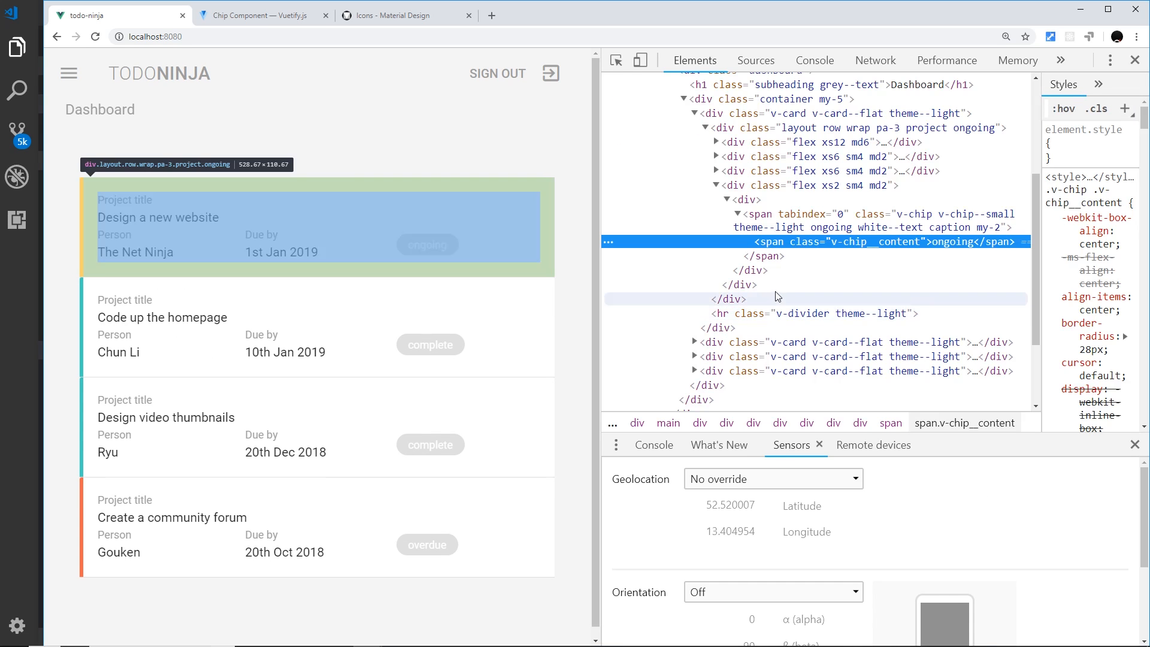
mouse_move(917, 226)
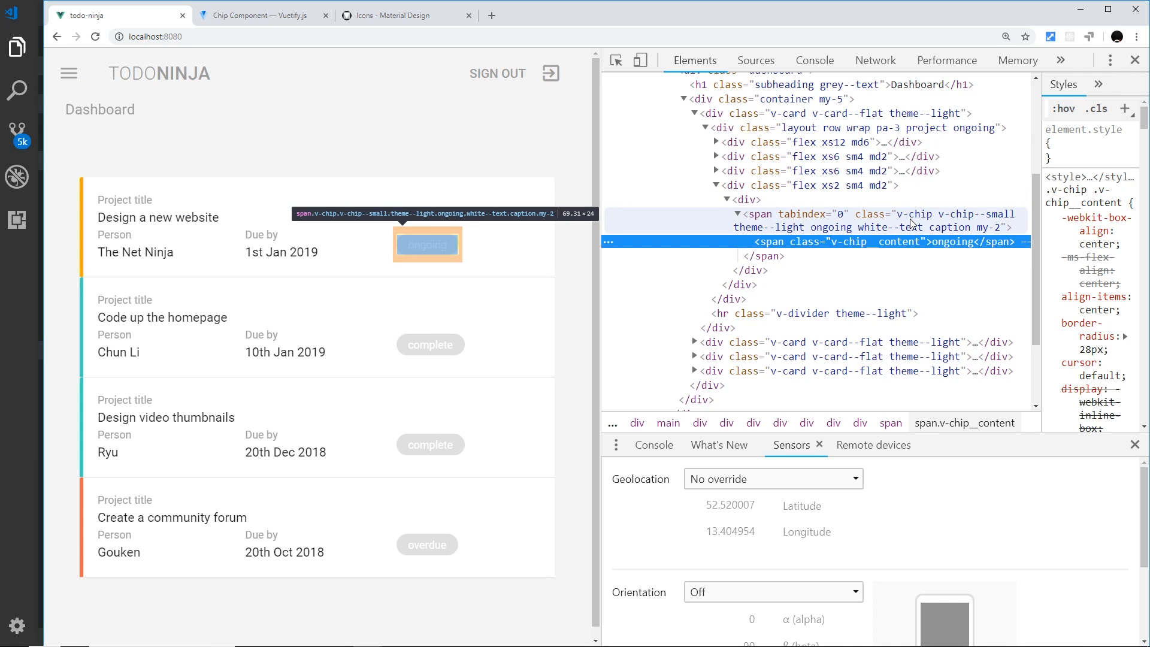
left_click(880, 221)
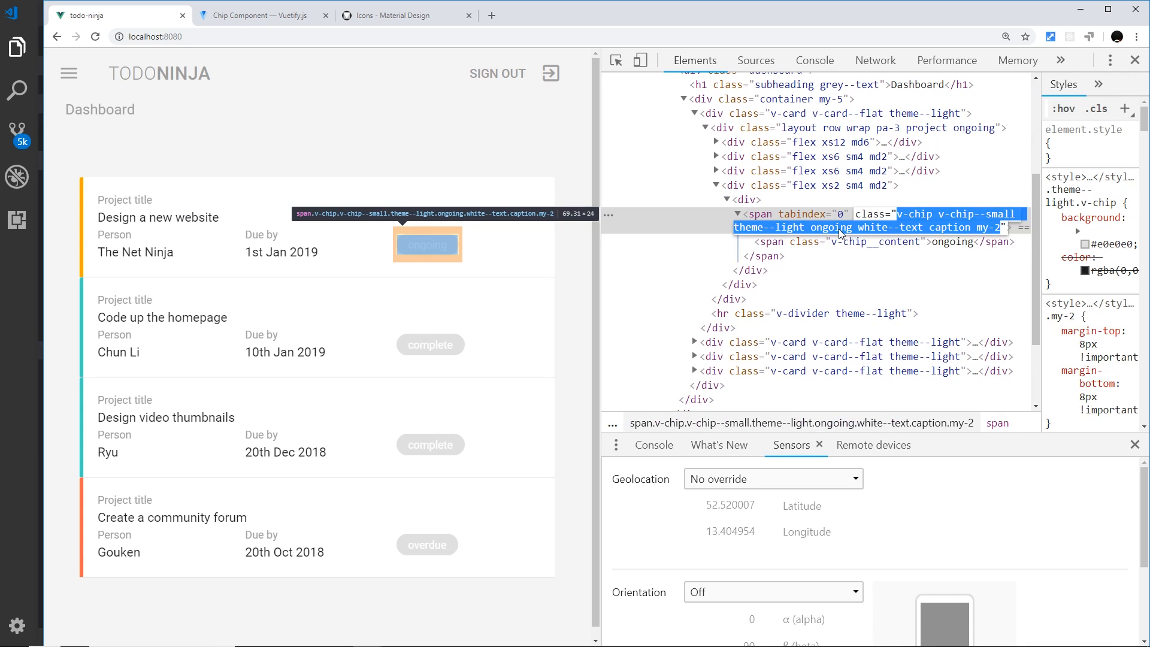
double_click(830, 227)
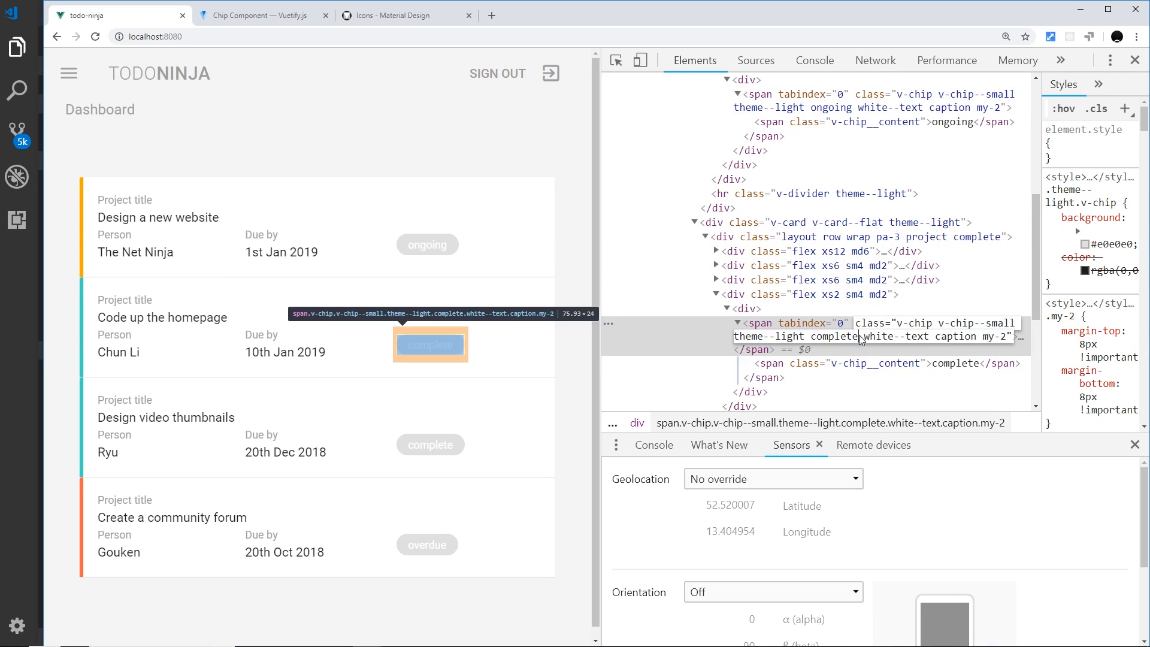
double_click(834, 336)
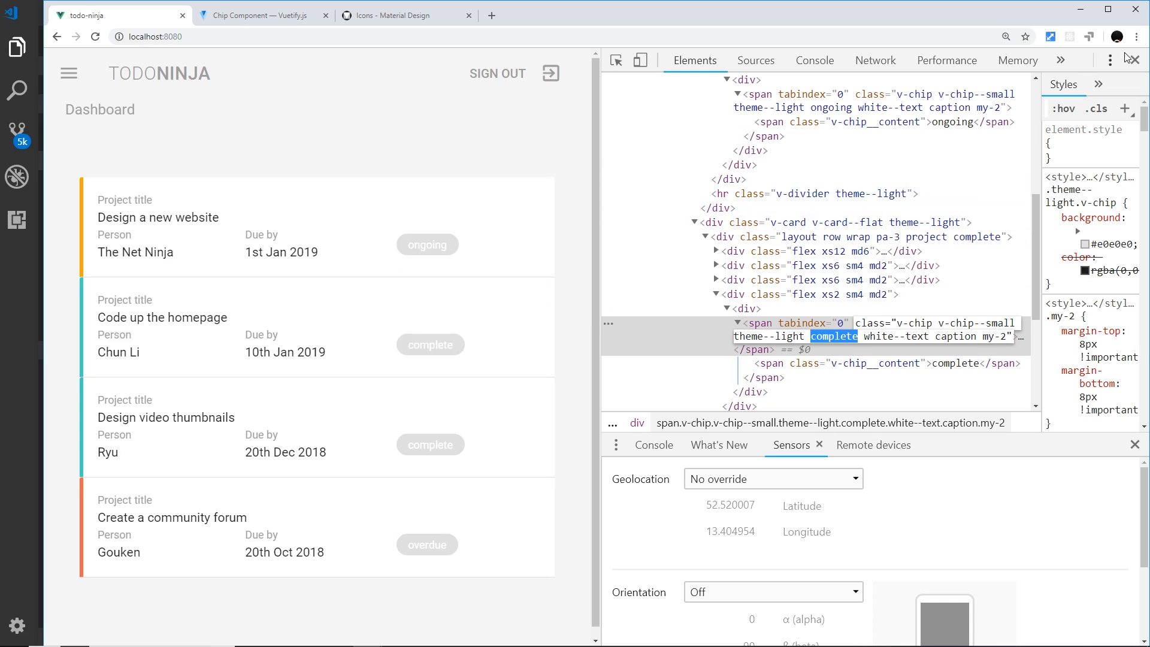
left_click(1135, 60)
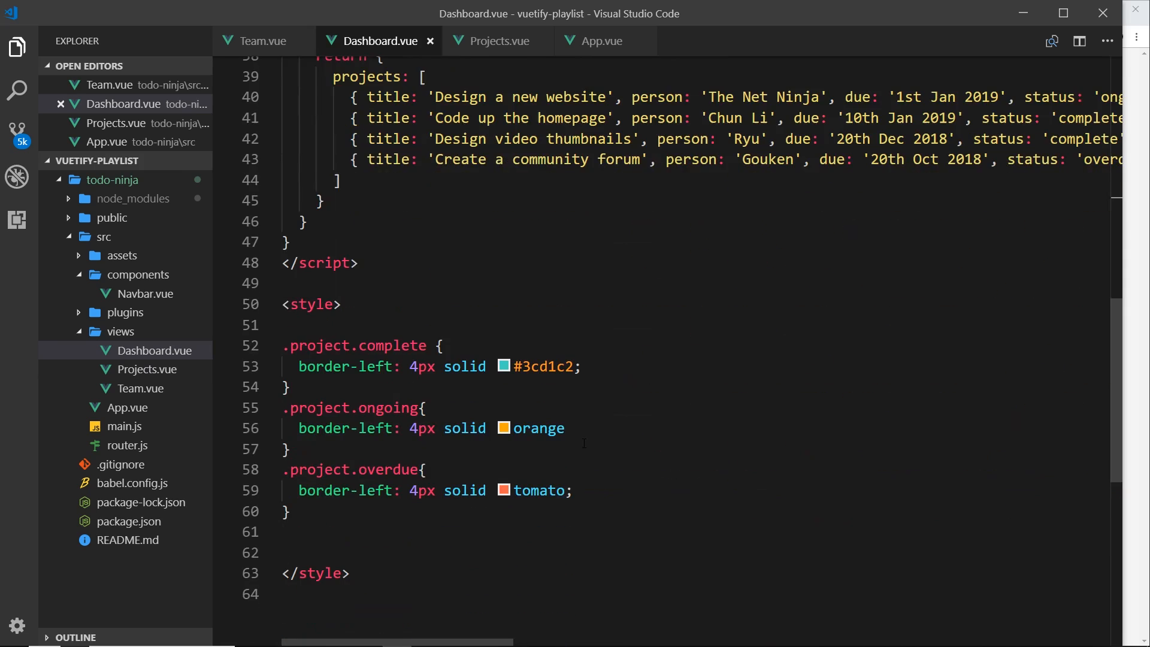
Step: Add .v-chip.complete, .v-chip.ongoing and .v-chip.overdue background rules #3cd1c2, #ffaa2c, #f83e70 in the style block
scroll("down", 3)
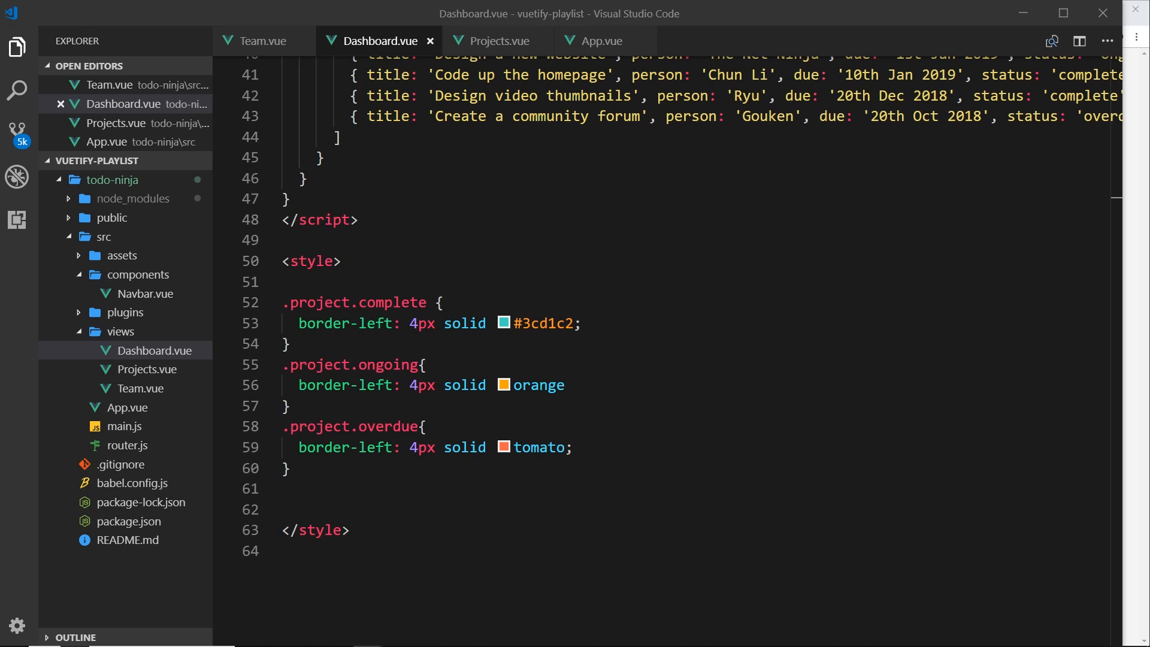
left_click(308, 489)
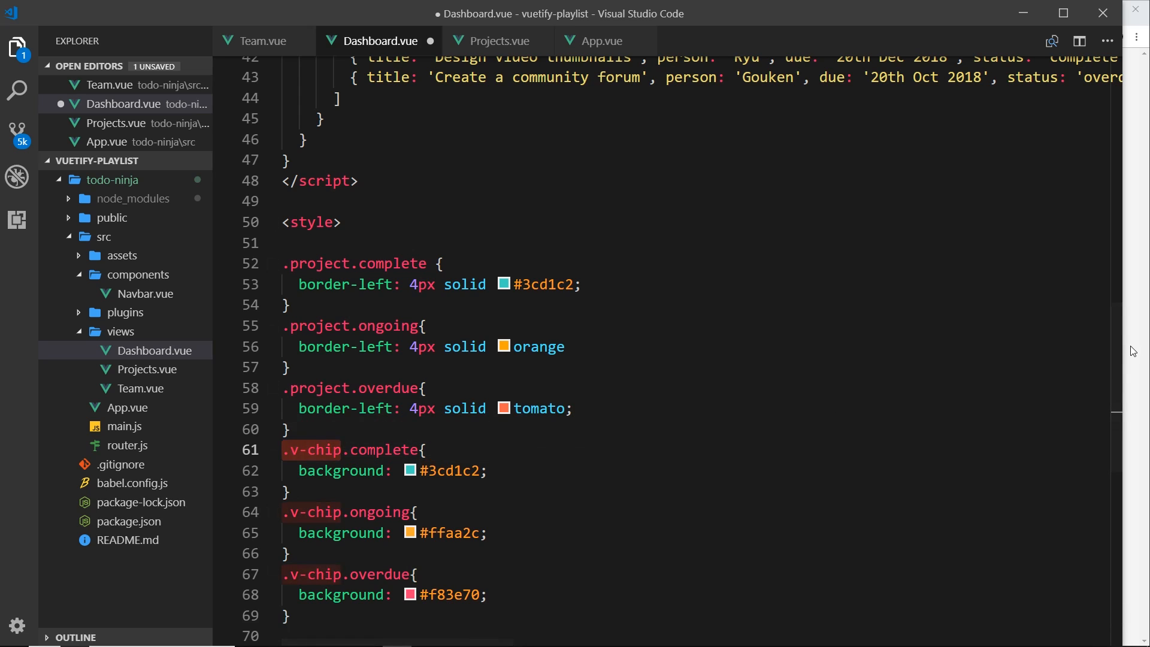
right_click(874, 289)
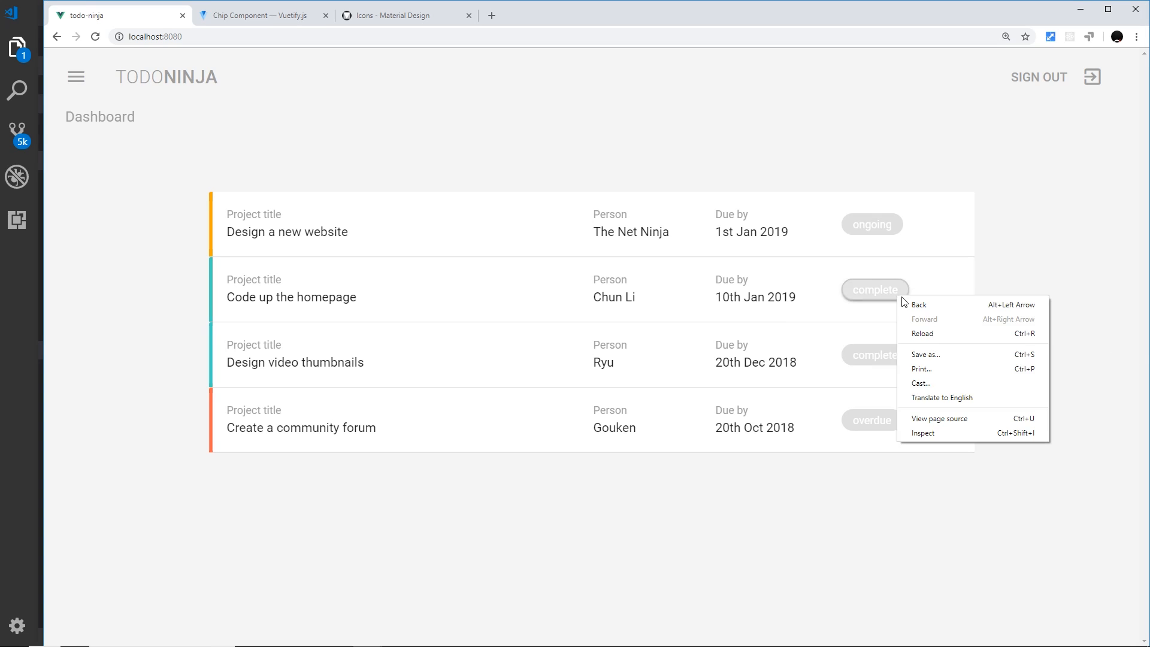
Step: Inspect the complete chip and copy its v-chip class name from the Elements panel
left_click(922, 432)
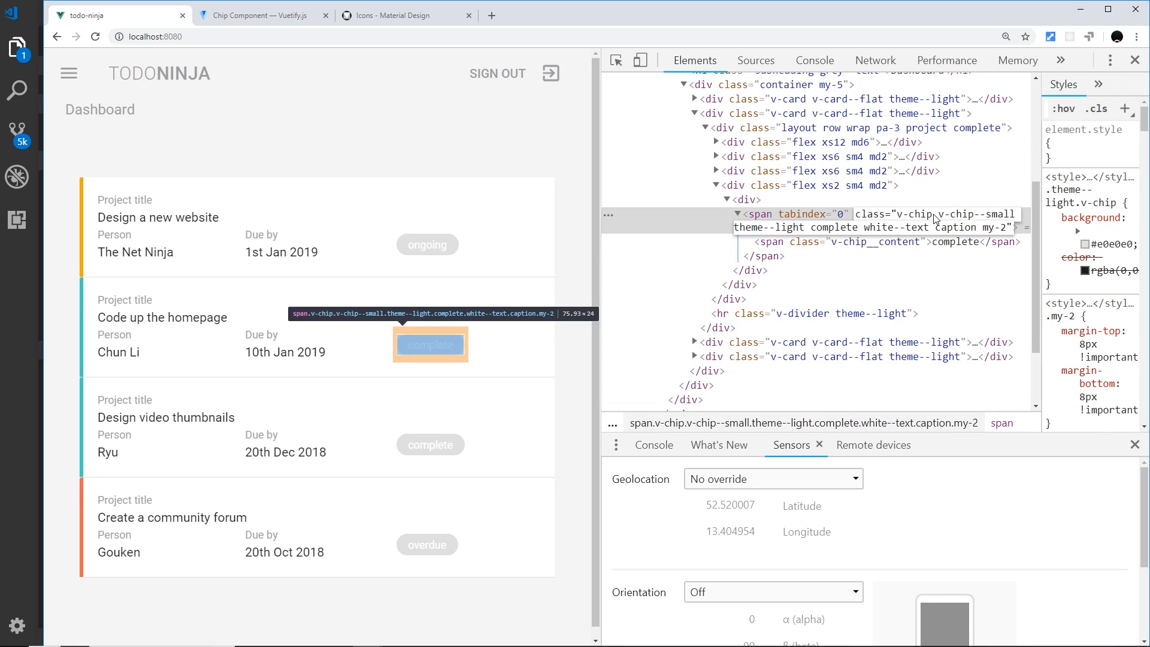
double_click(913, 213)
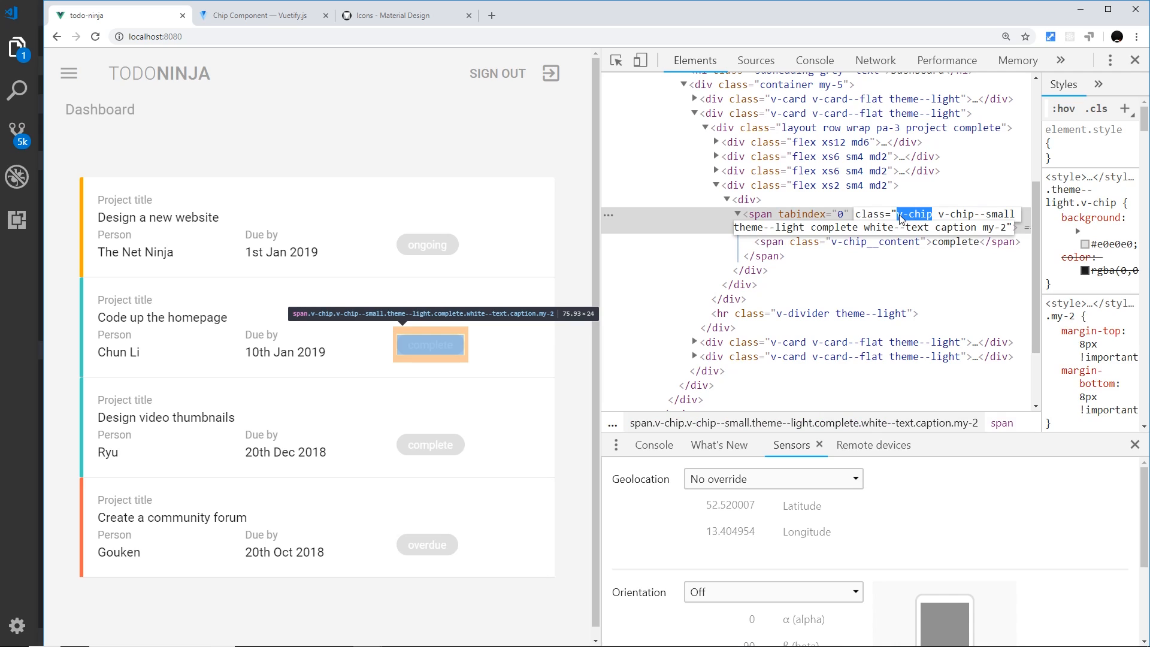
key("alt+tab")
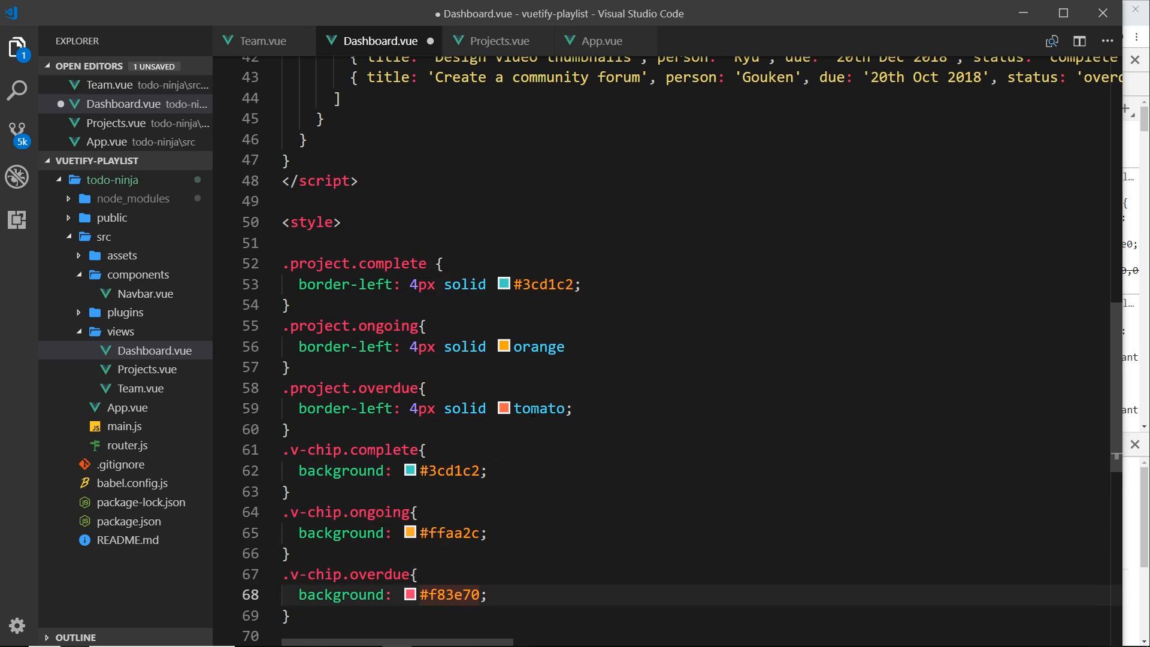
Step: View the coloured ongoing, complete and overdue chips and close DevTools
left_click(487, 469)
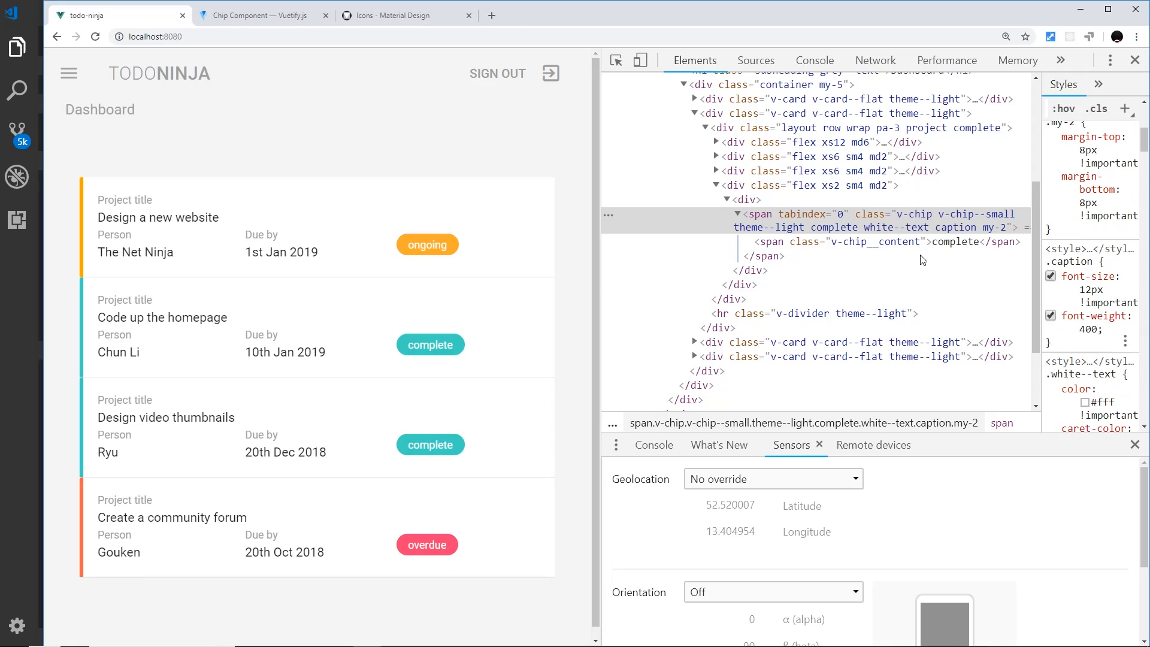
left_click(1134, 60)
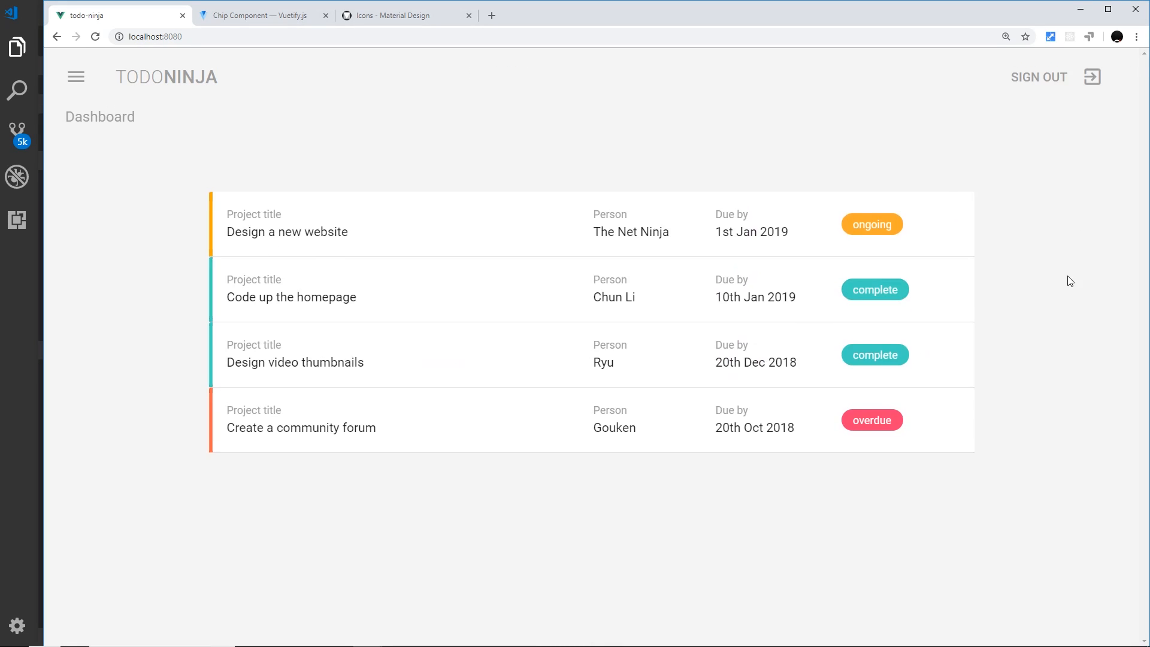
mouse_move(1050, 297)
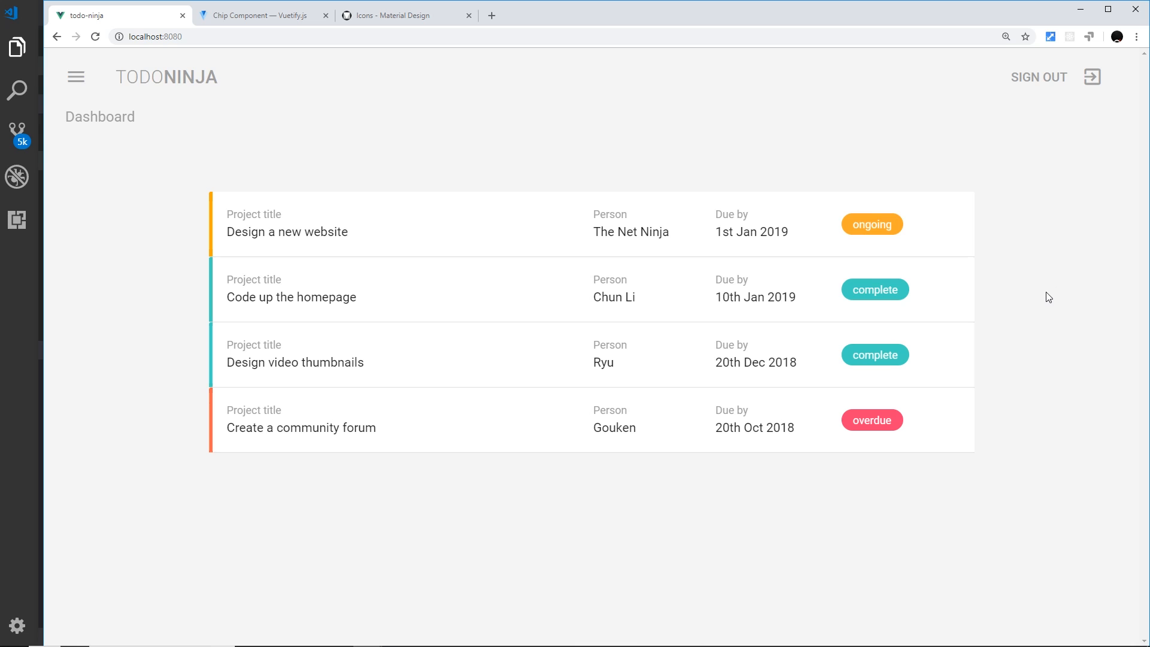
mouse_move(1035, 299)
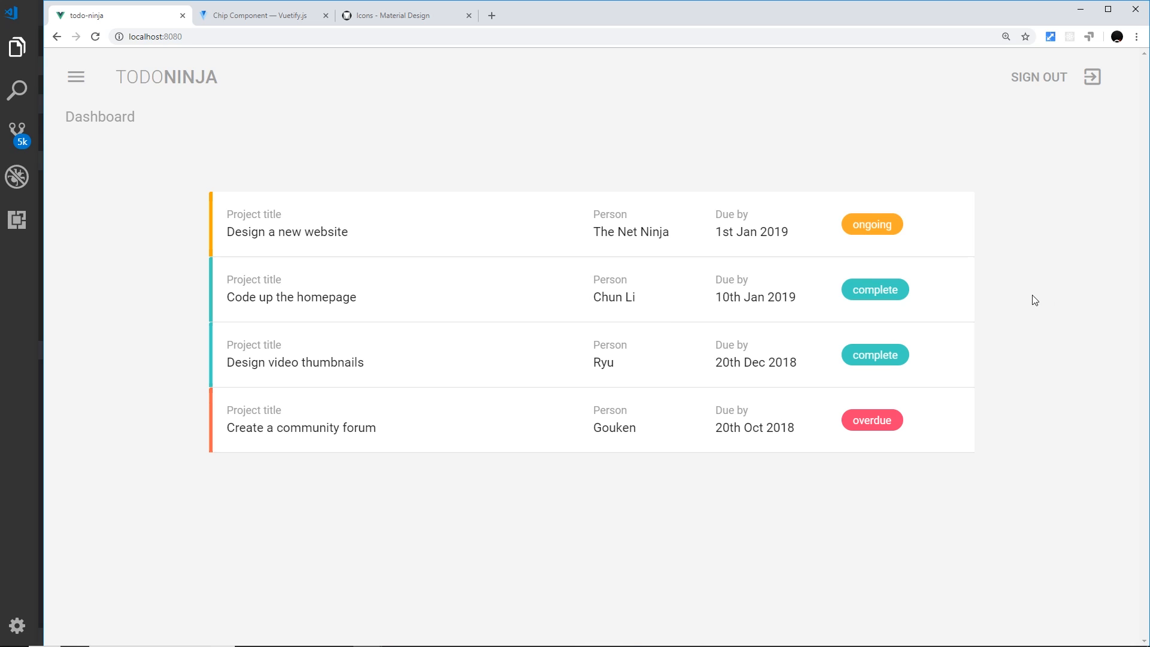
mouse_move(946, 229)
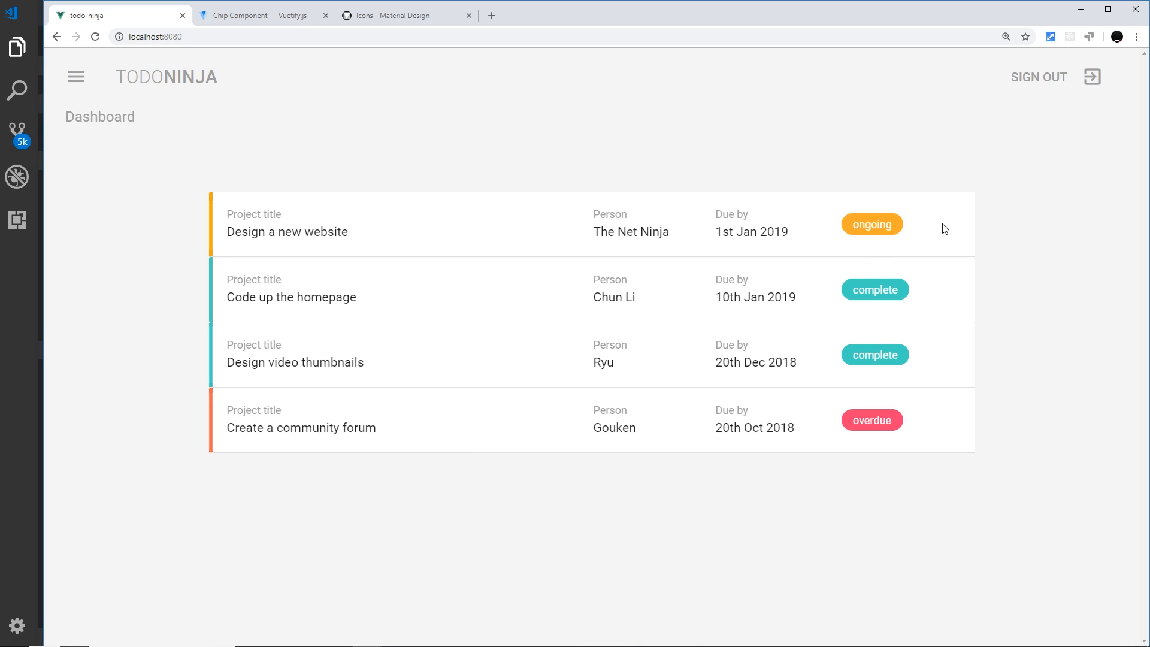
mouse_move(861, 428)
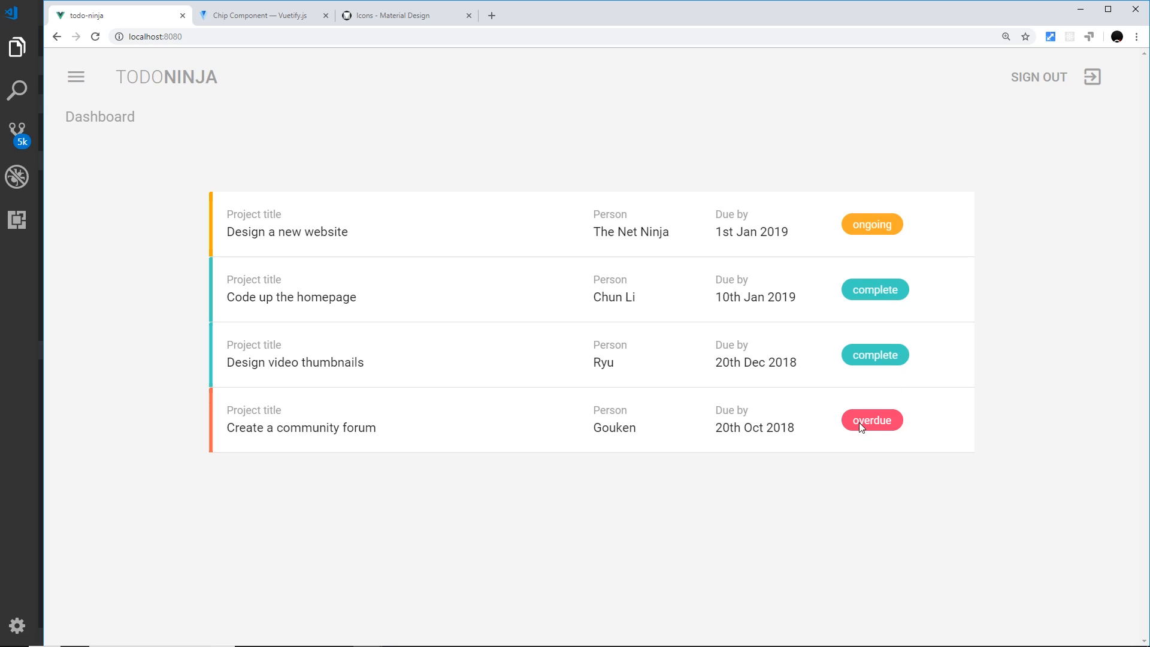
mouse_move(868, 442)
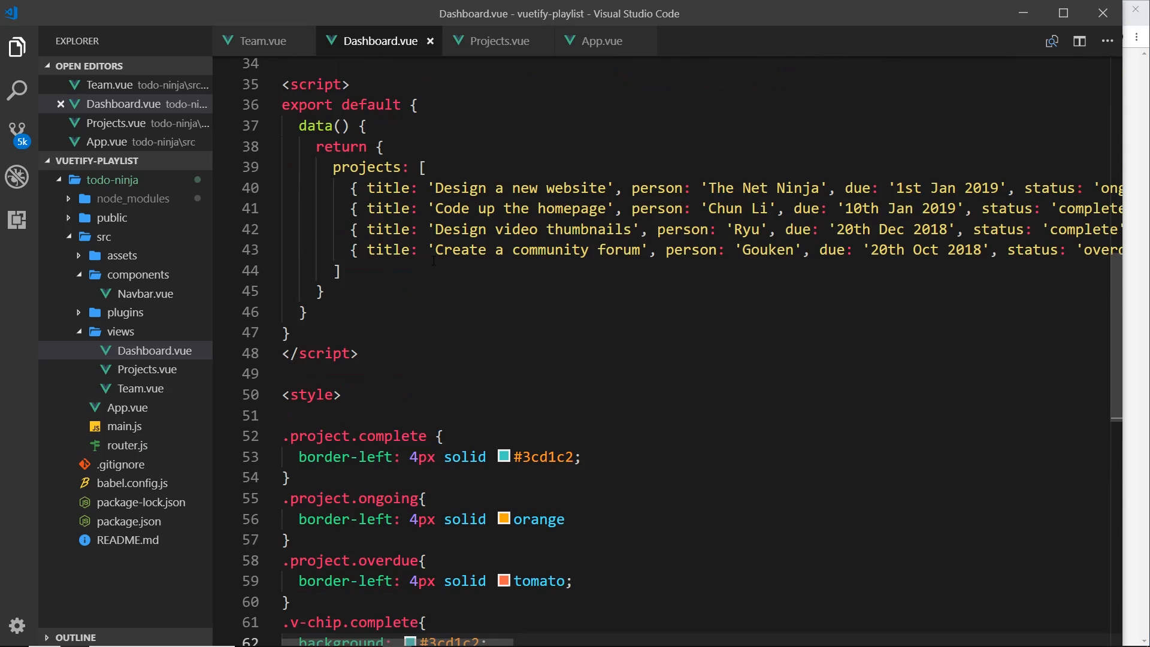
Step: Give the div wrapping each v-chip class="right" and save Dashboard.vue
scroll("up", 3)
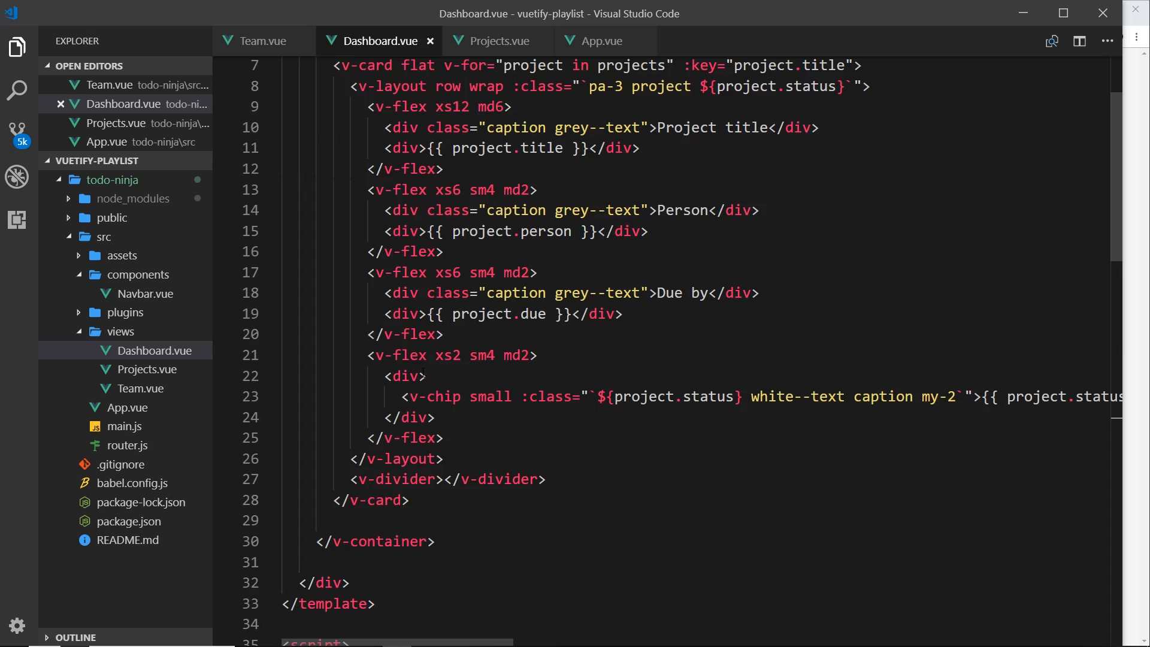
type("class=\"right")
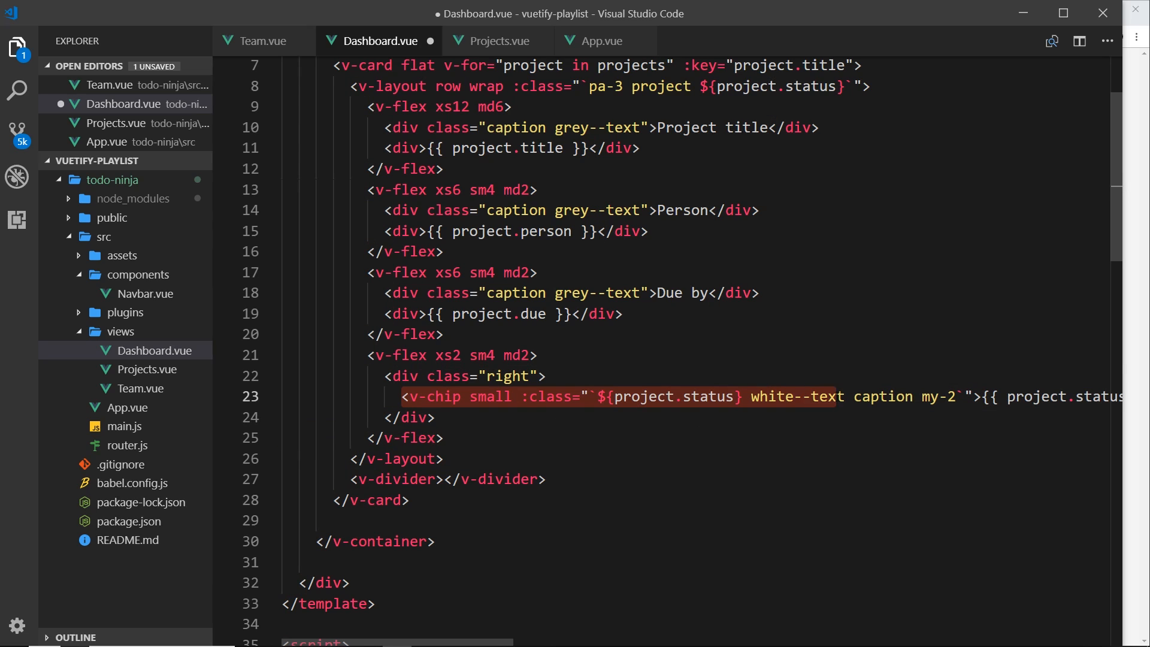
key("ctrl+s")
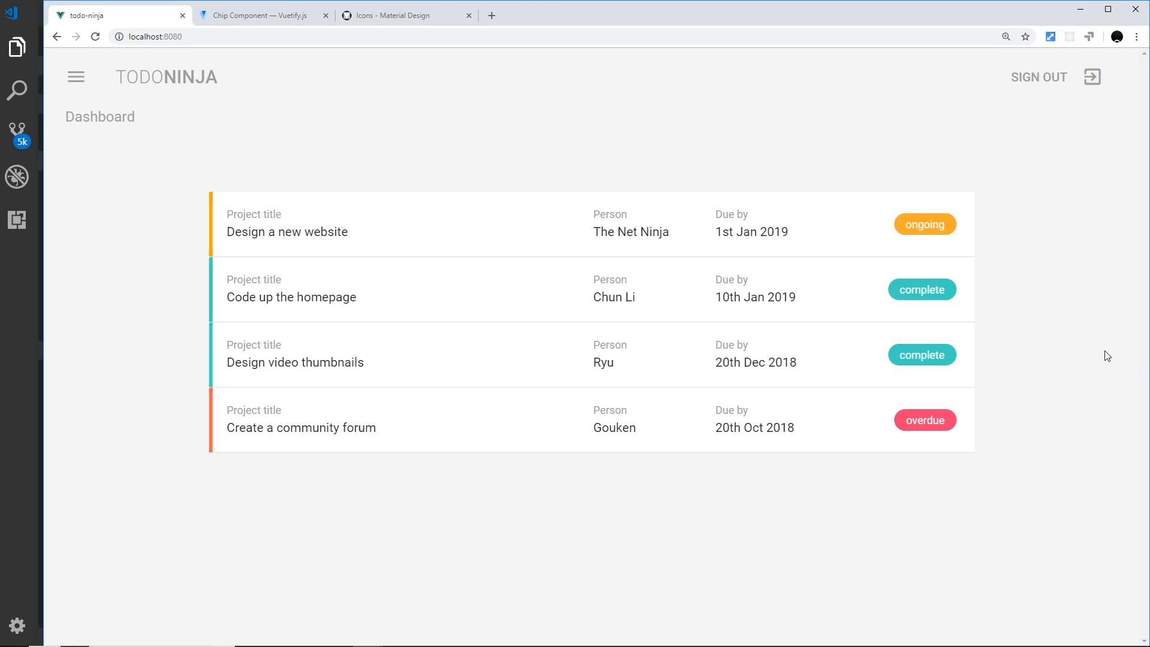
mouse_move(935, 429)
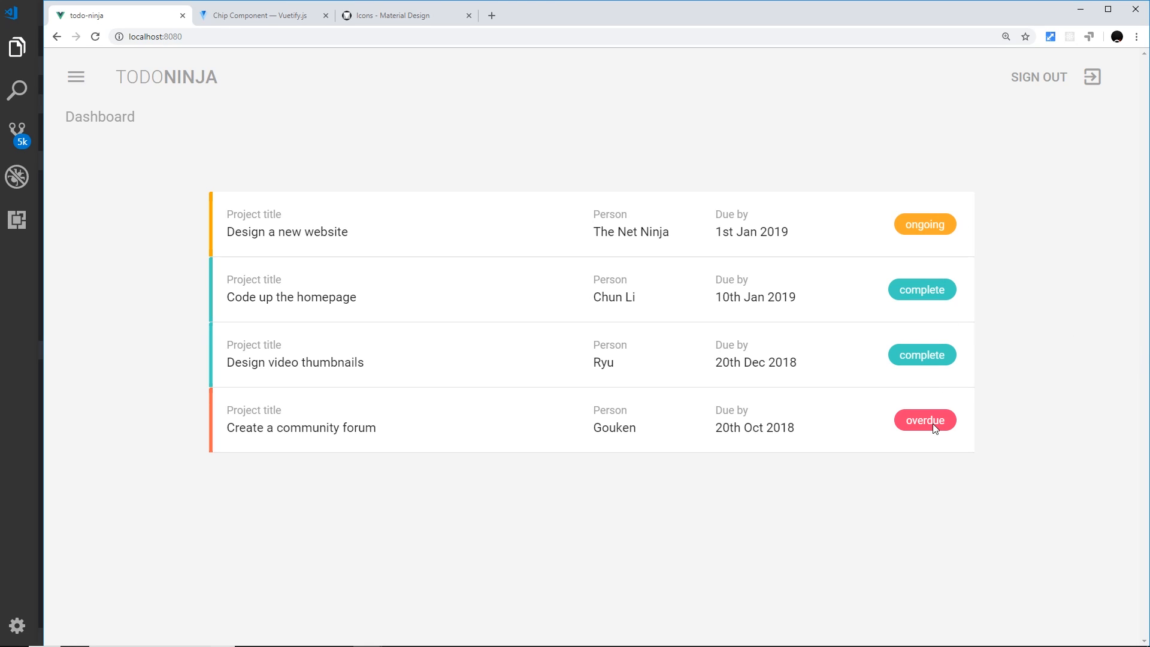
mouse_move(797, 315)
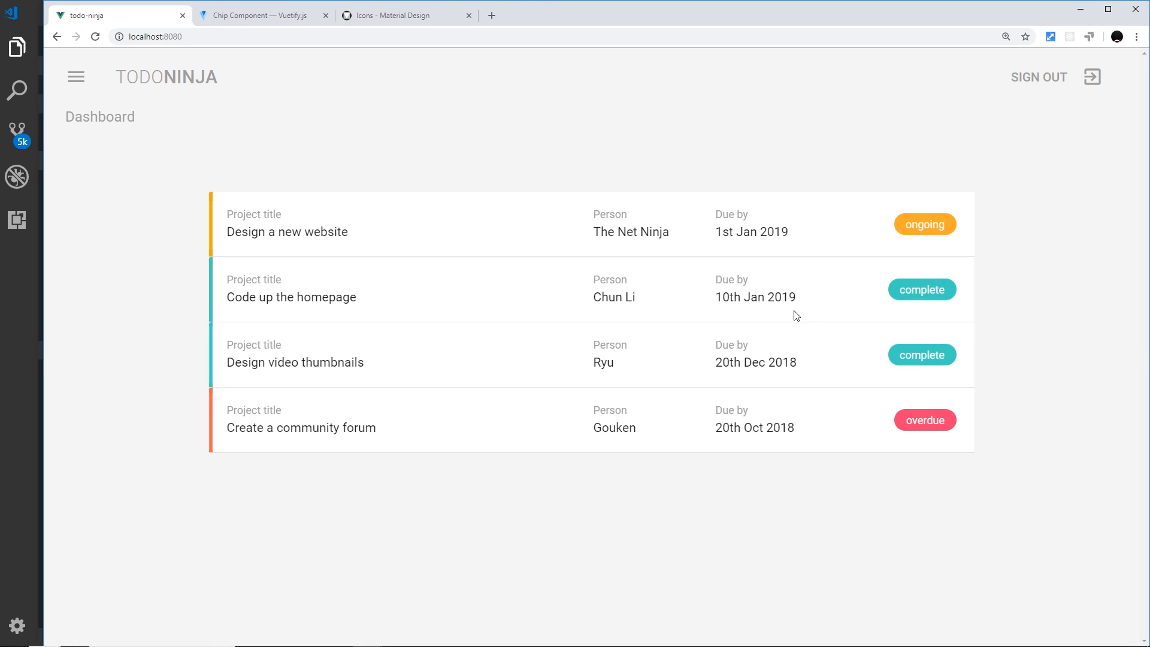
mouse_move(272, 352)
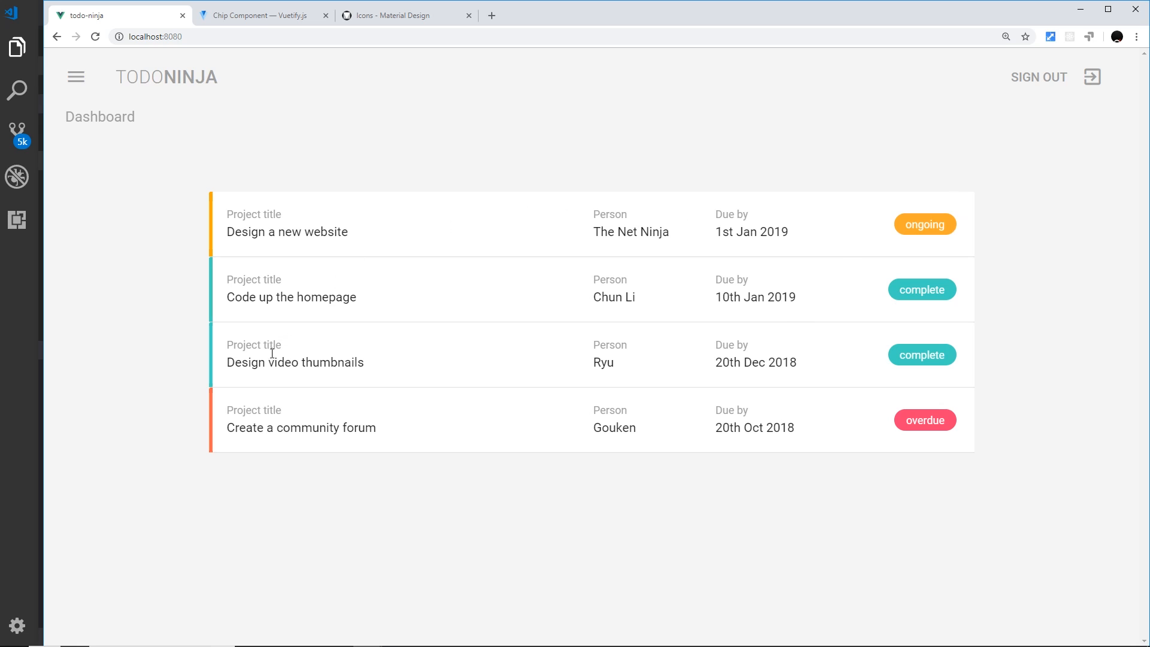
mouse_move(684, 463)
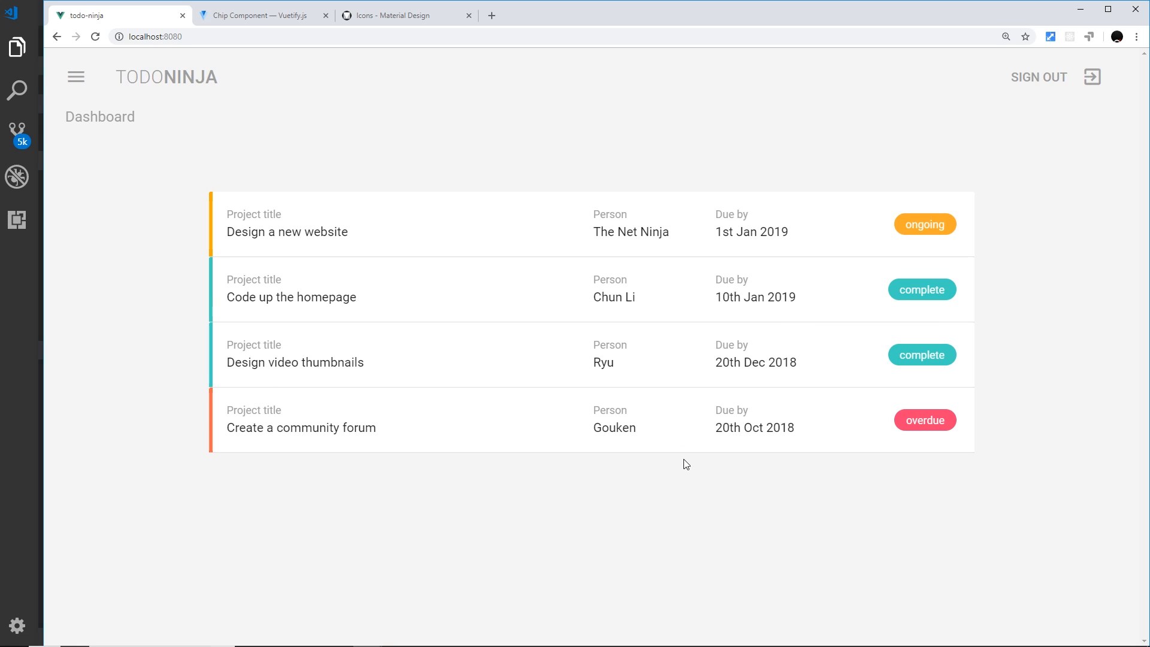
Step: Return to the Vuetify Chip documentation after confirming the chips sit right-aligned on the dashboard
left_click(256, 15)
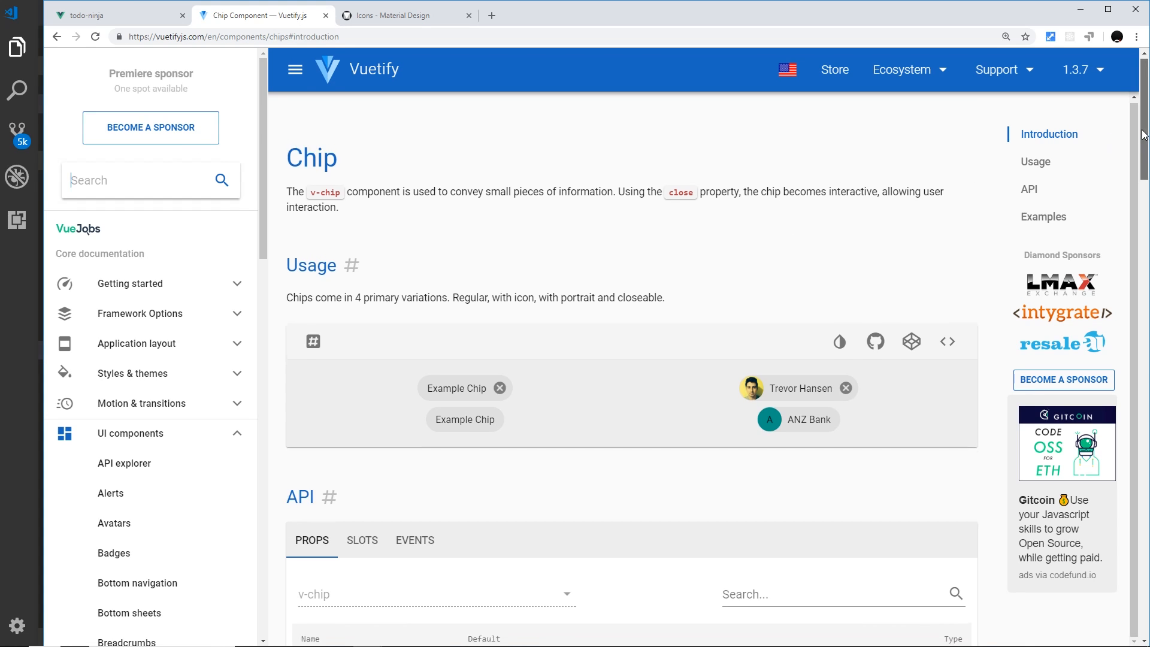
Step: Reveal the Icon chip example's source showing color and text-color white settings
scroll("down", 3)
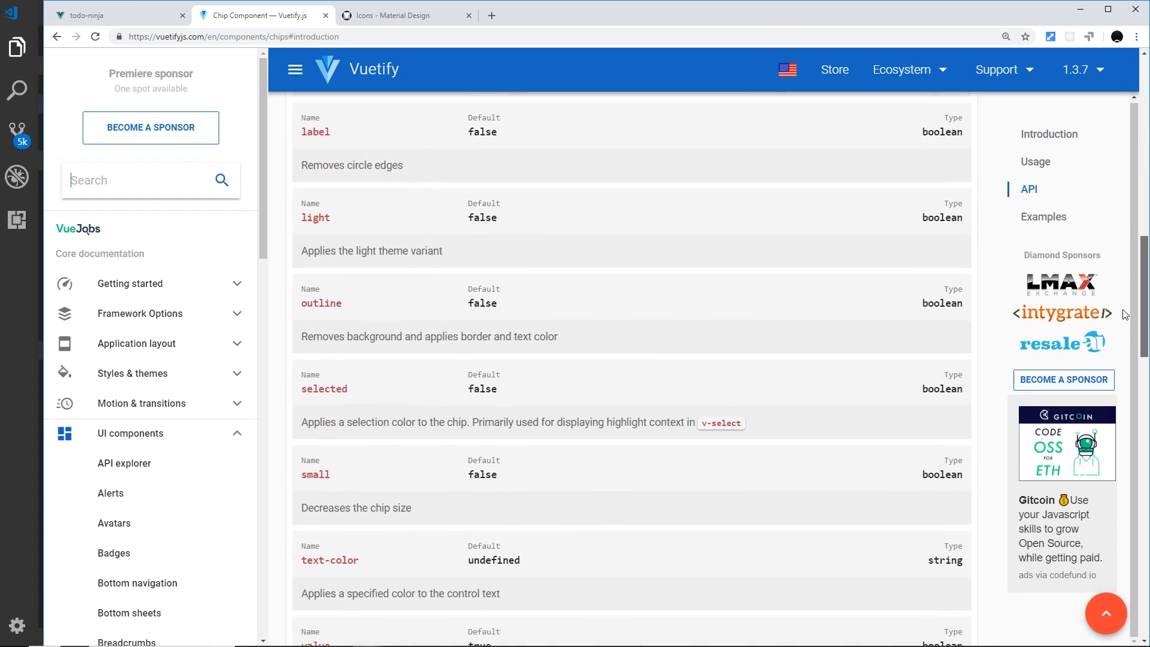
scroll("up", 3)
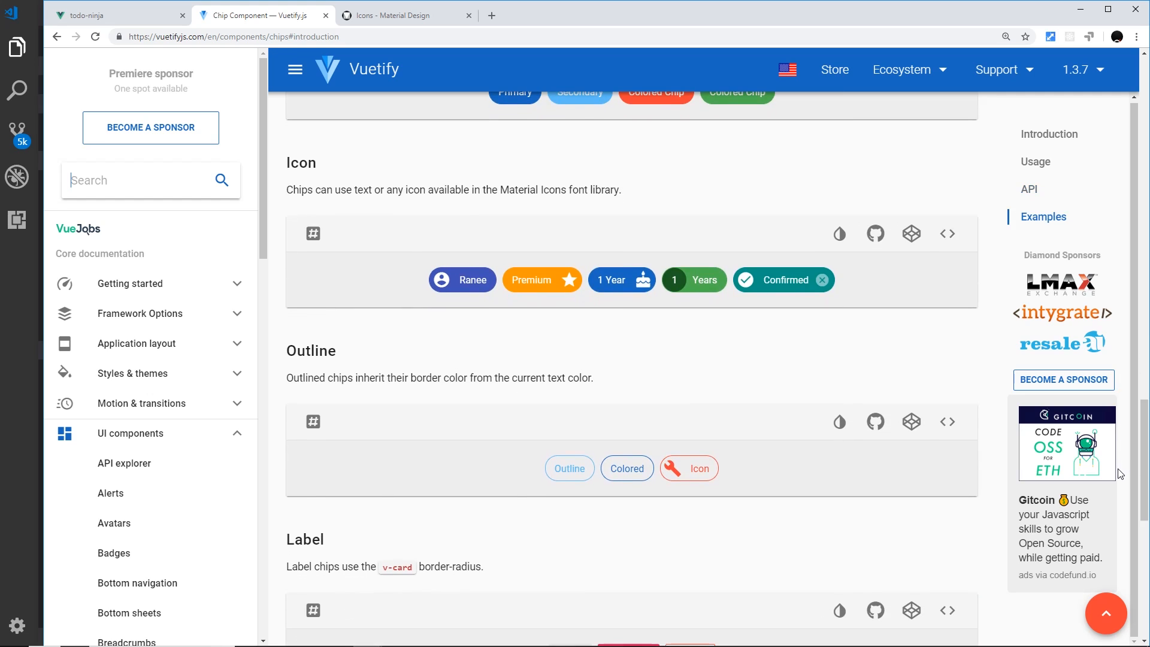
left_click(947, 234)
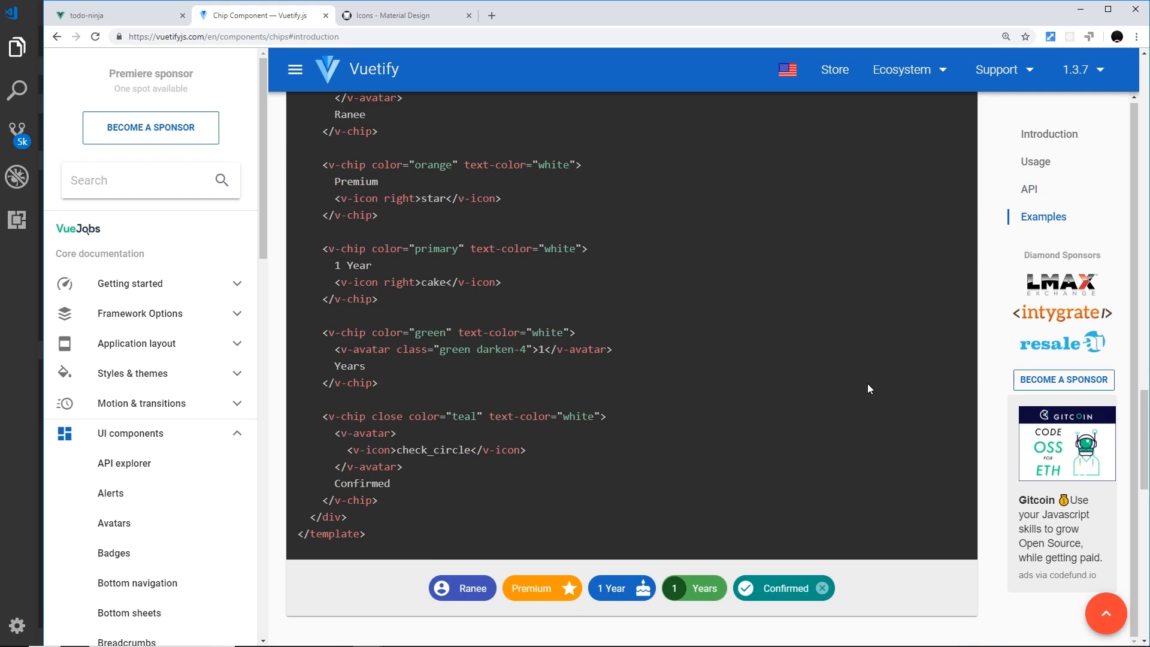